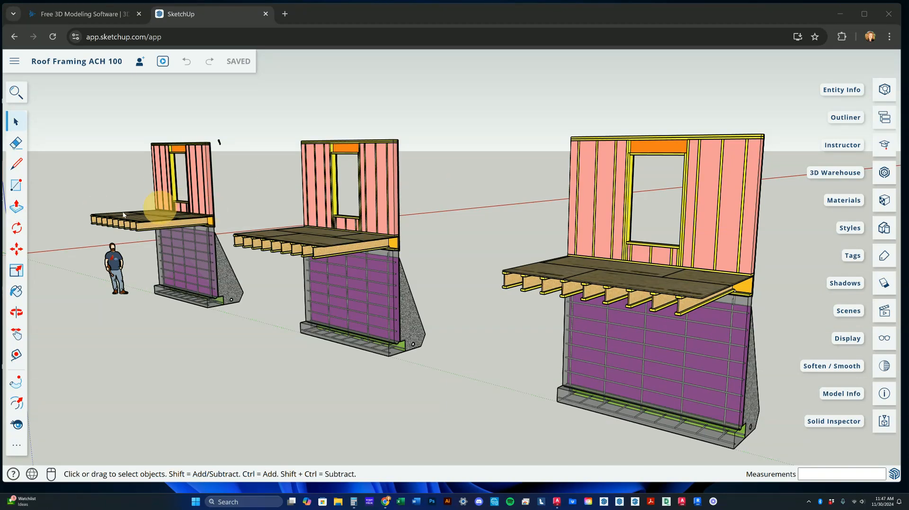
{"action": "mouse_move", "coordinate": [16, 227]}
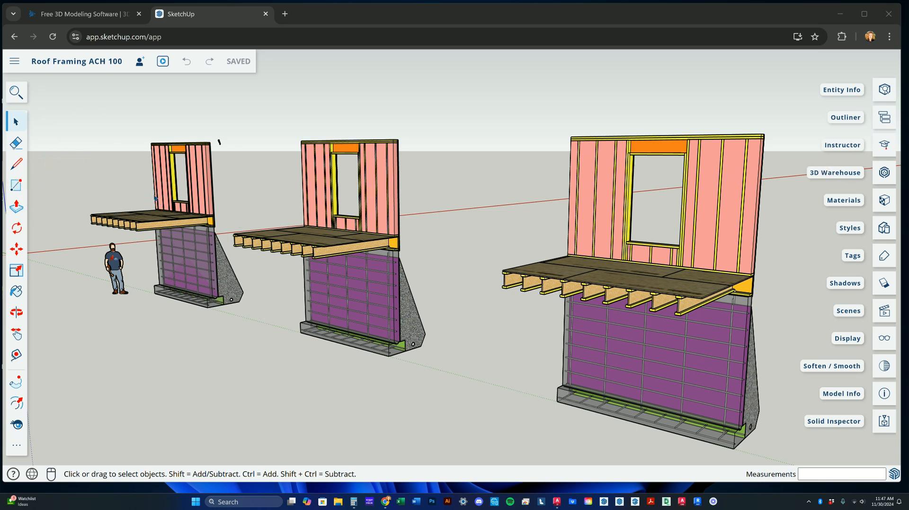
{"action": "mouse_move", "coordinate": [188, 194]}
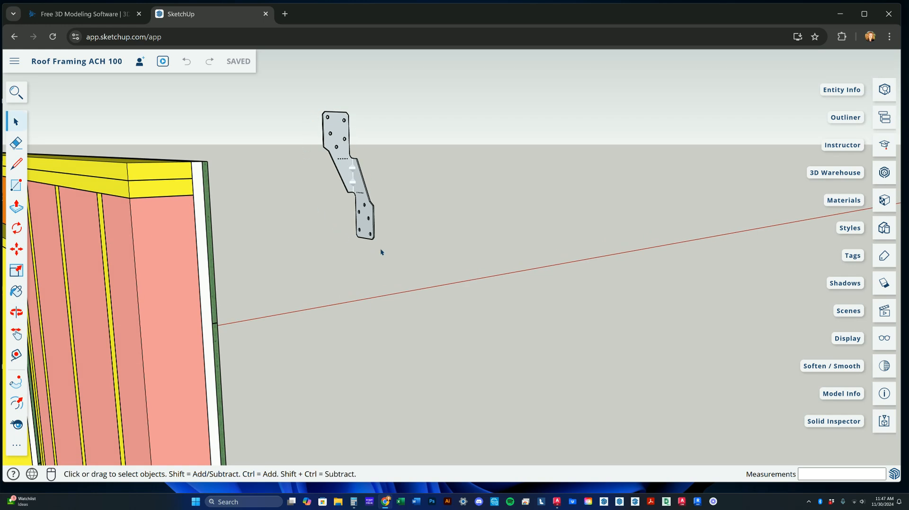
{"action": "mouse_move", "coordinate": [384, 249]}
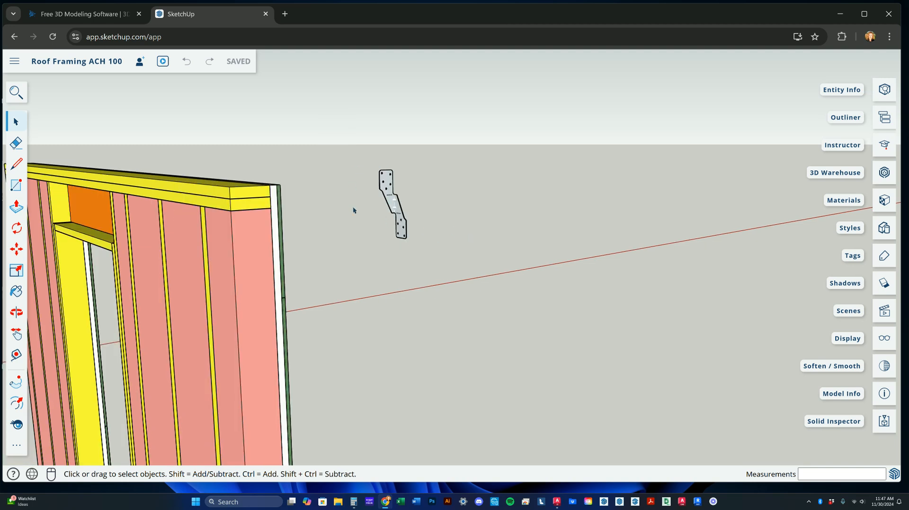
{"action": "mouse_move", "coordinate": [396, 241]}
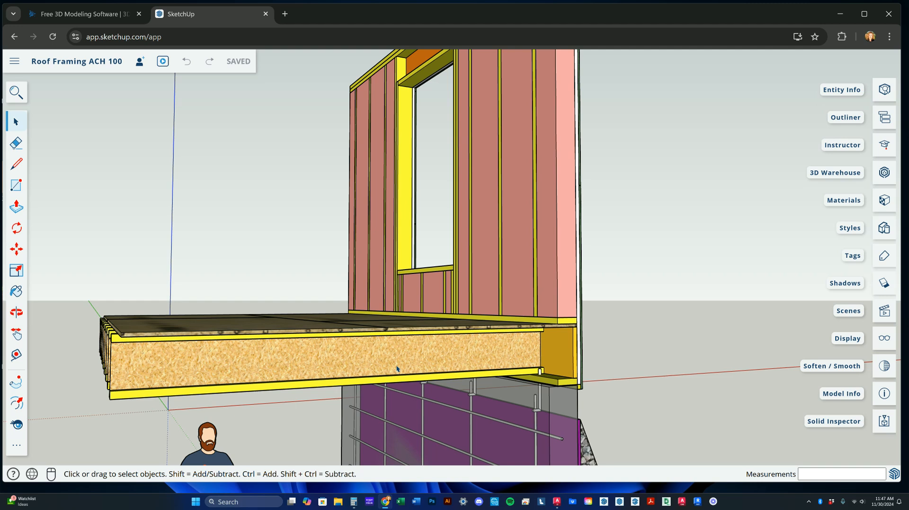
- Select a floor I-joist to reuse and orbit around it for placement on the top plate
{"action": "left_click", "coordinate": [397, 357]}
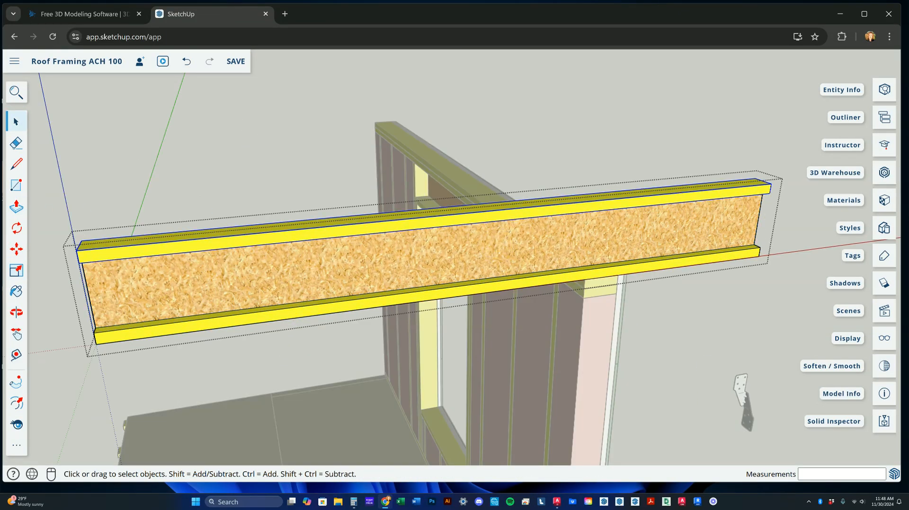
{"action": "left_click", "coordinate": [16, 354]}
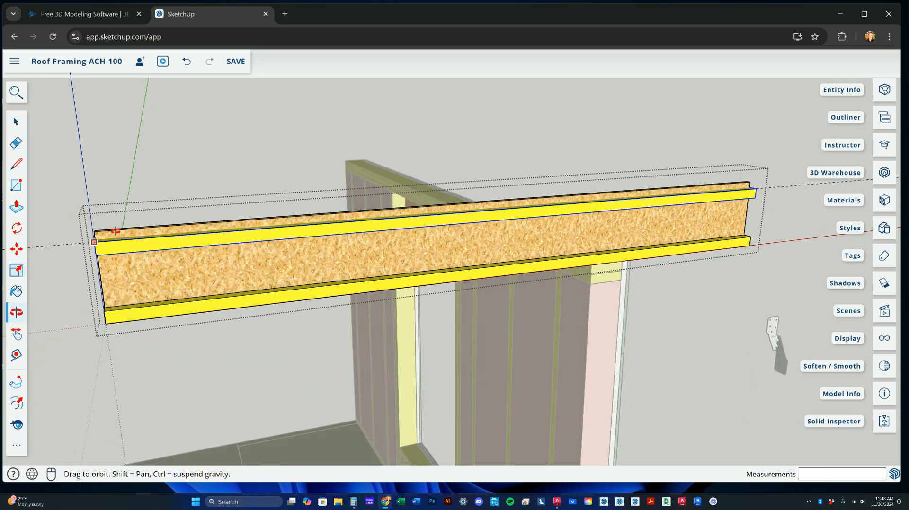
{"action": "left_click_drag", "start_coordinate": [115, 231], "coordinate": [152, 156]}
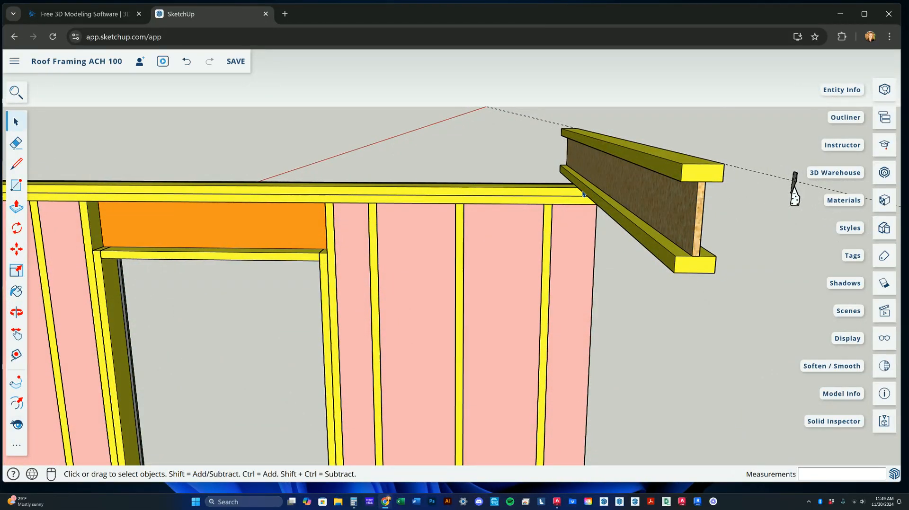
{"action": "mouse_move", "coordinate": [585, 169]}
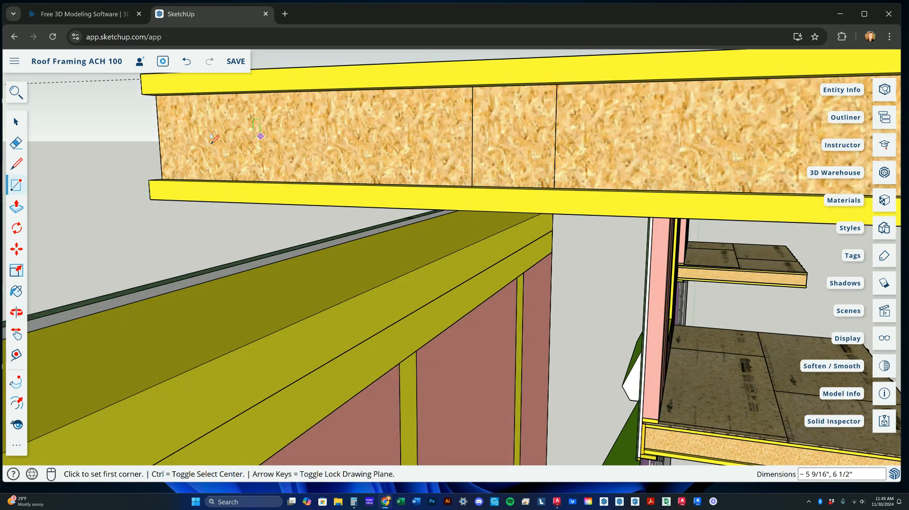
- Draw a rectangle on the joist web, thicken it out both sides, and make the block a group
{"action": "left_click", "coordinate": [17, 208]}
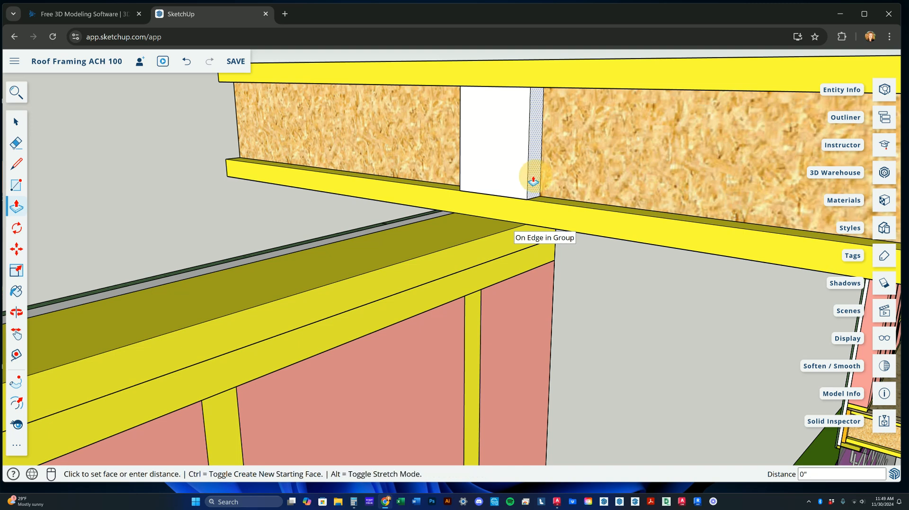
{"action": "left_click_drag", "start_coordinate": [532, 180], "coordinate": [558, 185]}
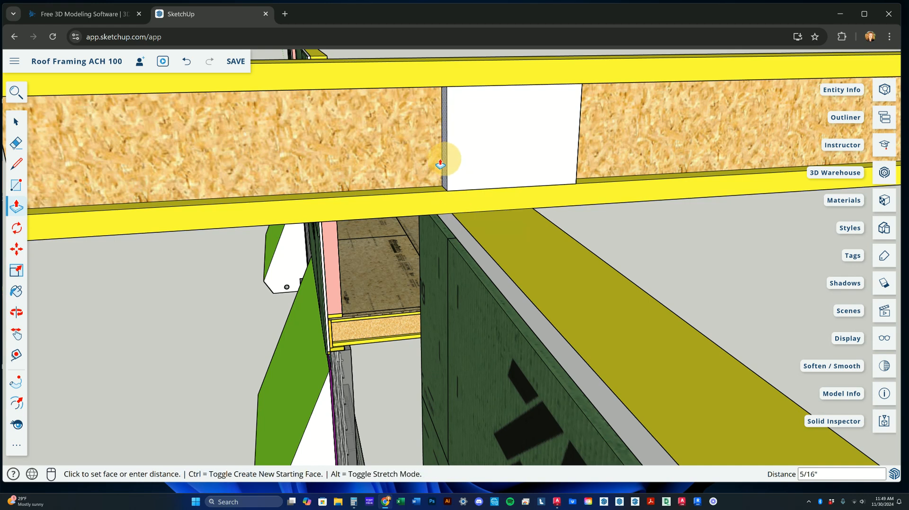
{"action": "left_click_drag", "start_coordinate": [440, 162], "coordinate": [375, 128]}
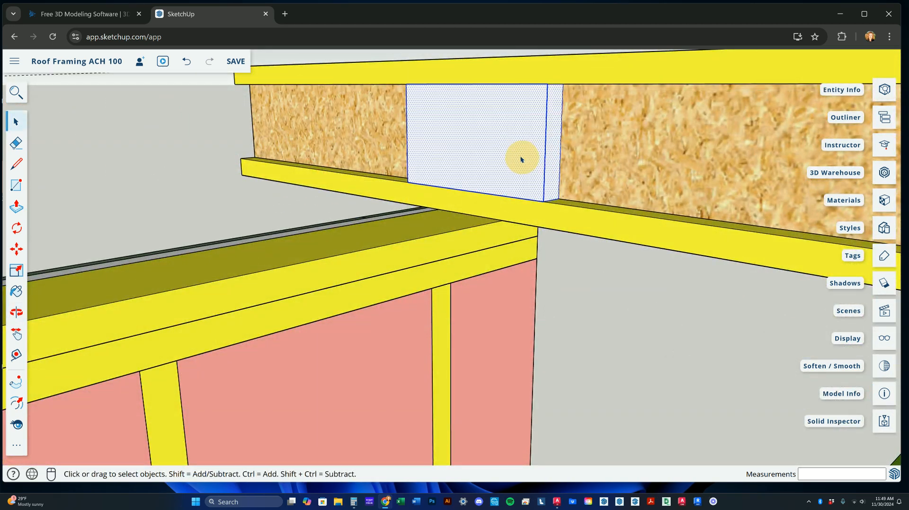
{"action": "right_click", "coordinate": [521, 159]}
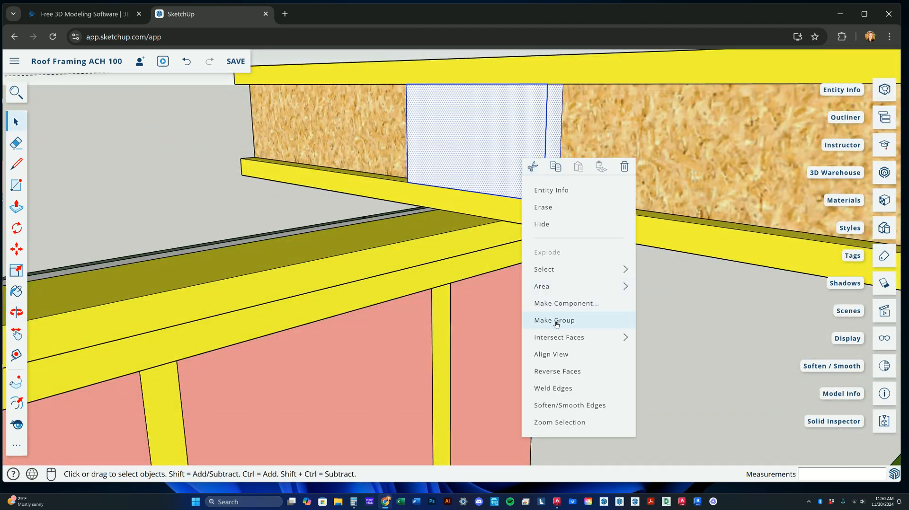
{"action": "left_click", "coordinate": [554, 320]}
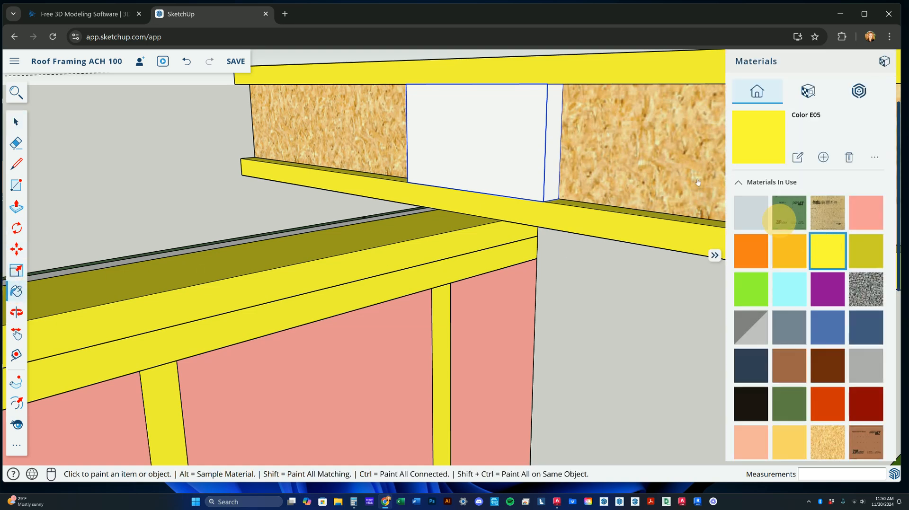
- Paint both faces of the web filler block with the yellow Color E05 material
{"action": "left_click", "coordinate": [534, 133]}
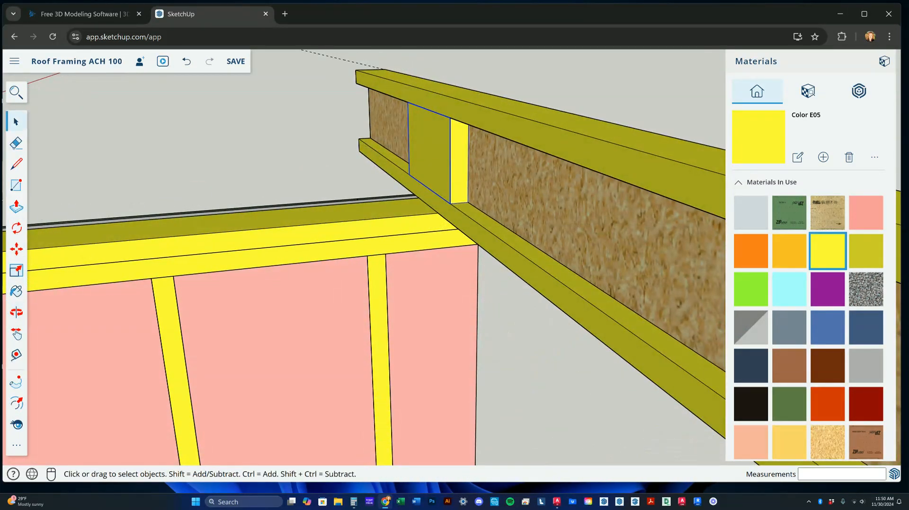
{"action": "left_click", "coordinate": [16, 249]}
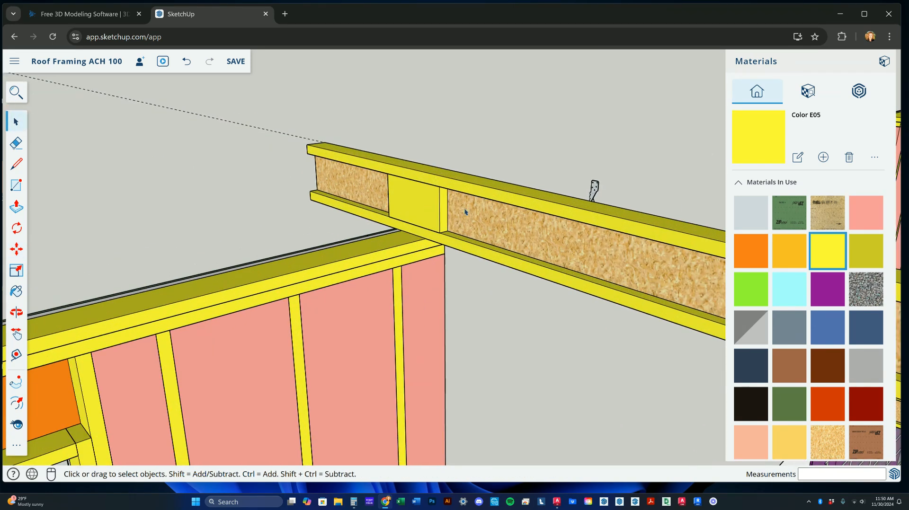
{"action": "left_click", "coordinate": [464, 212]}
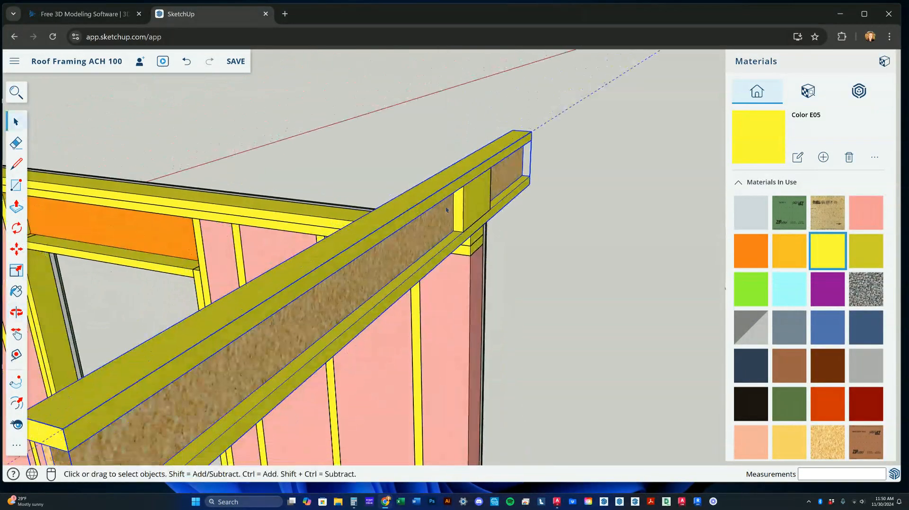
{"action": "right_click", "coordinate": [446, 209]}
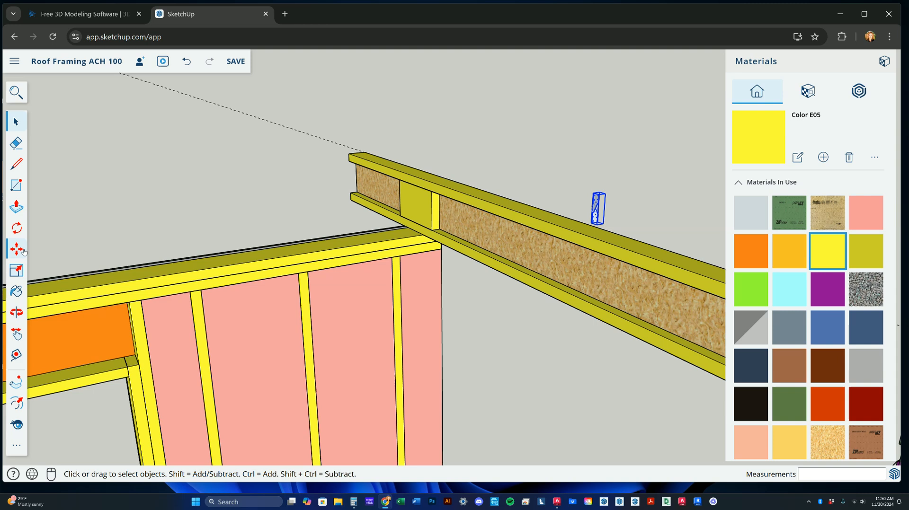
- Move the metal framing tie against the joist filler block and top plate
{"action": "left_click", "coordinate": [16, 249]}
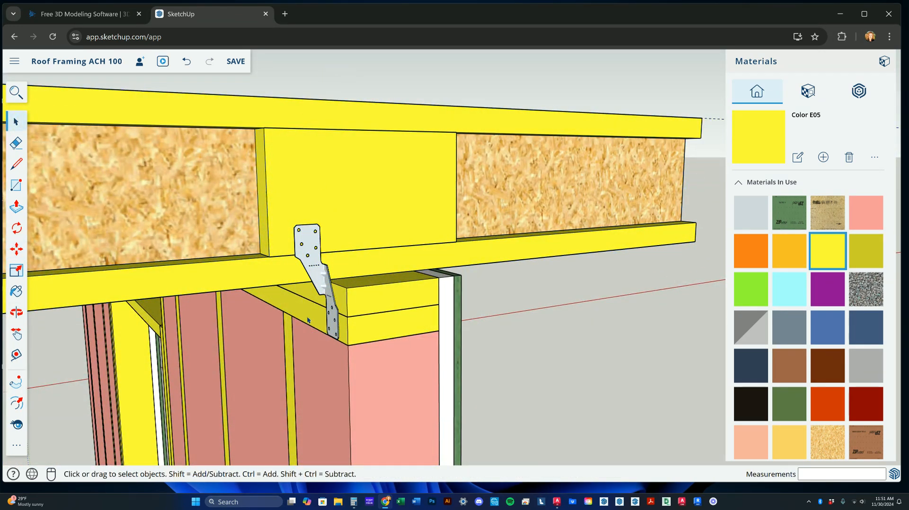
{"action": "mouse_move", "coordinate": [693, 317]}
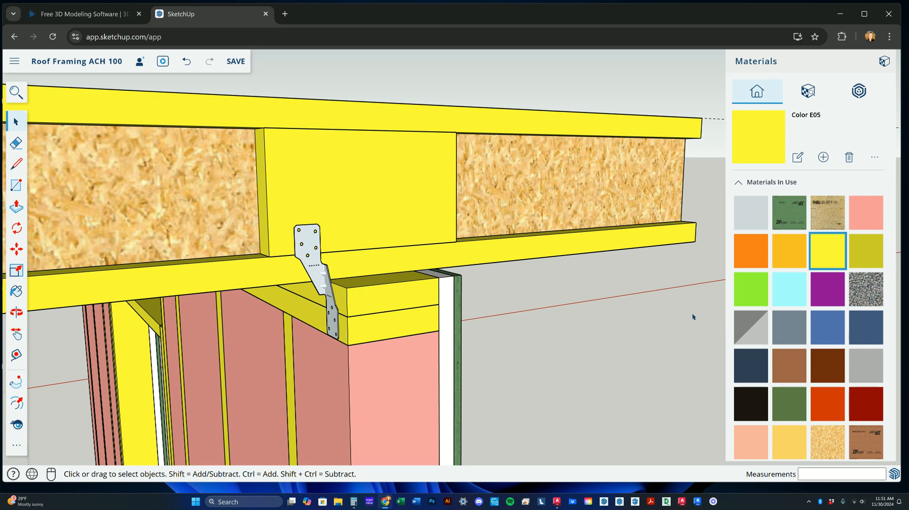
{"action": "mouse_move", "coordinate": [409, 59]}
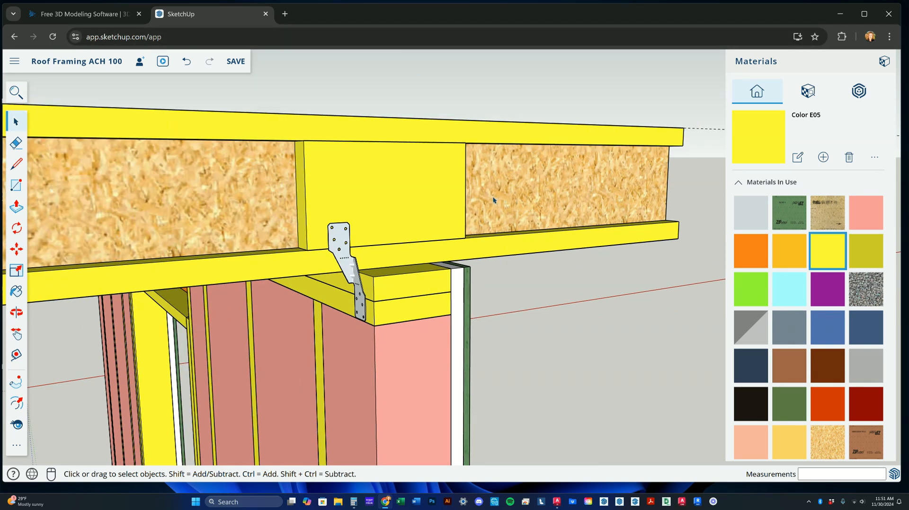
{"action": "mouse_move", "coordinate": [359, 317]}
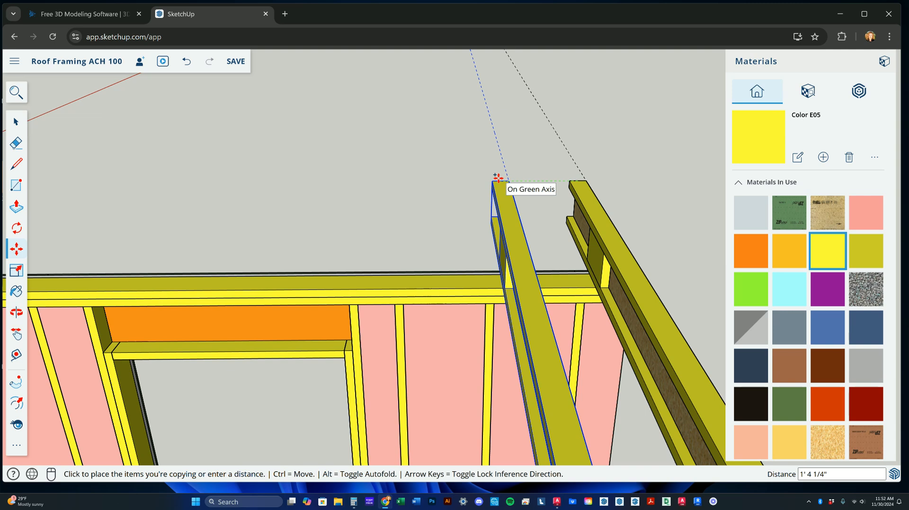
- Copy the I-joist at 24-inch spacing, repeating it 5x across the wall top
{"action": "type", "text": "24"}
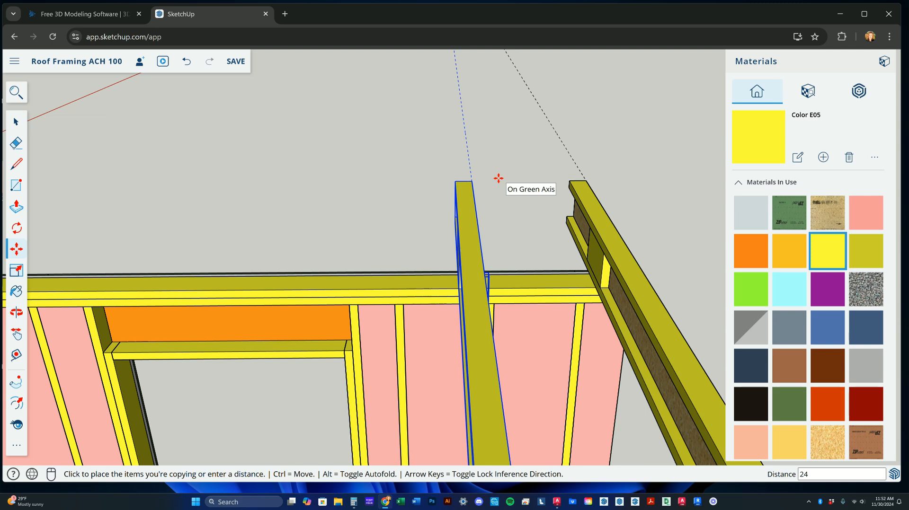
{"action": "type", "text": "5"}
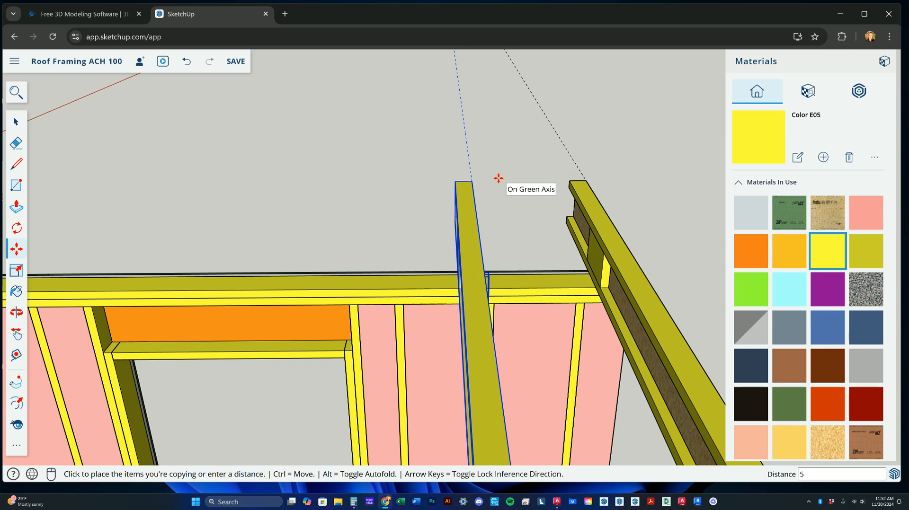
{"action": "type", "text": "x"}
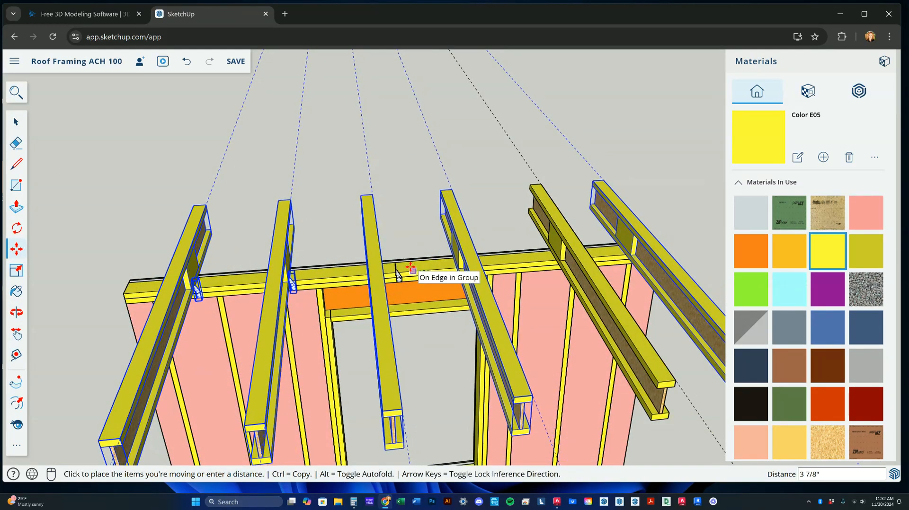
{"action": "mouse_move", "coordinate": [405, 271]}
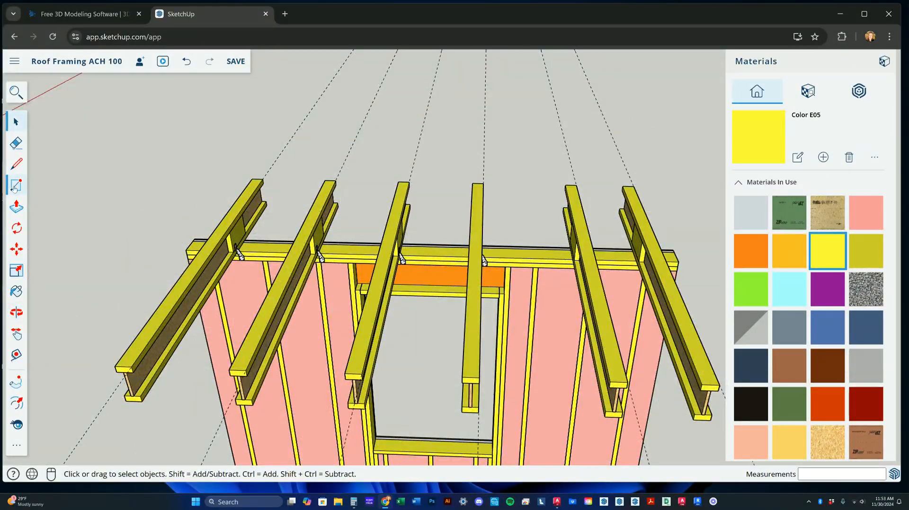
{"action": "mouse_move", "coordinate": [16, 185]}
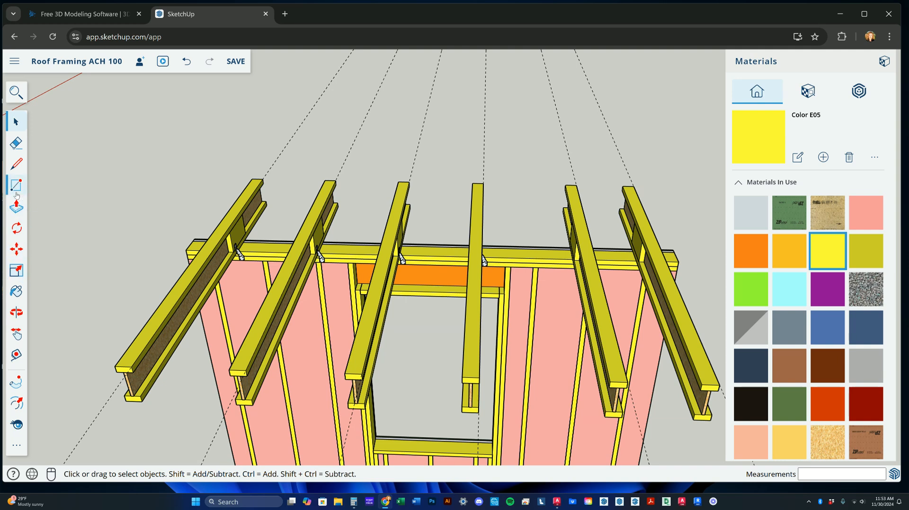
- Draw a 1.5,9.5 rectangle on the rim face between joists and extrude it into a blocking block
{"action": "left_click", "coordinate": [16, 185]}
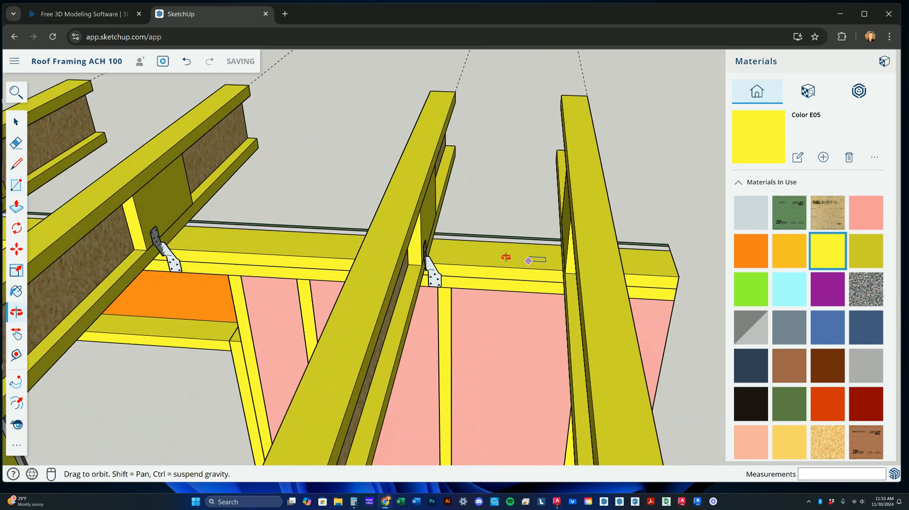
{"action": "left_click_drag", "start_coordinate": [506, 257], "coordinate": [447, 257]}
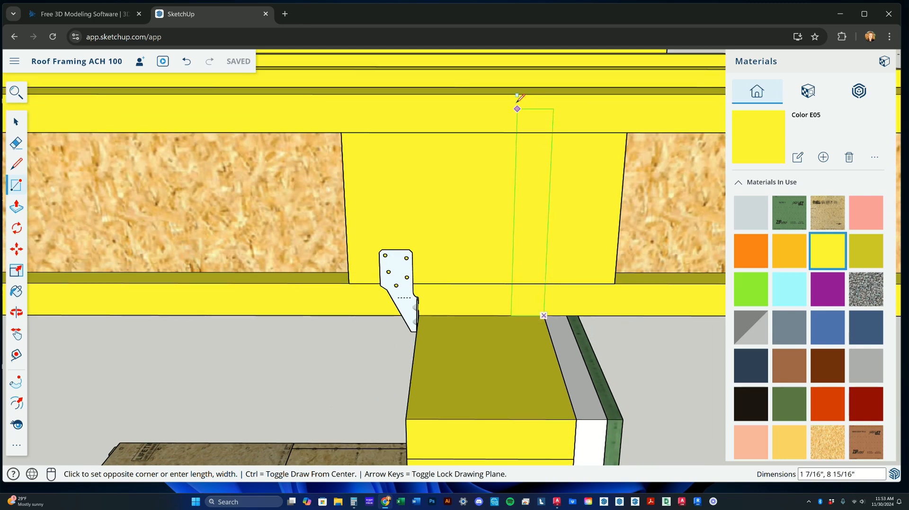
{"action": "mouse_move", "coordinate": [510, 101]}
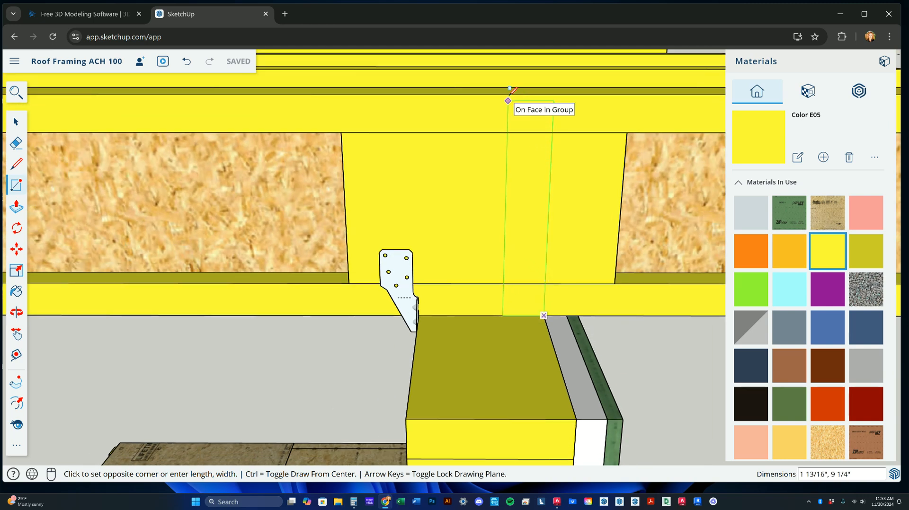
{"action": "type", "text": "1"}
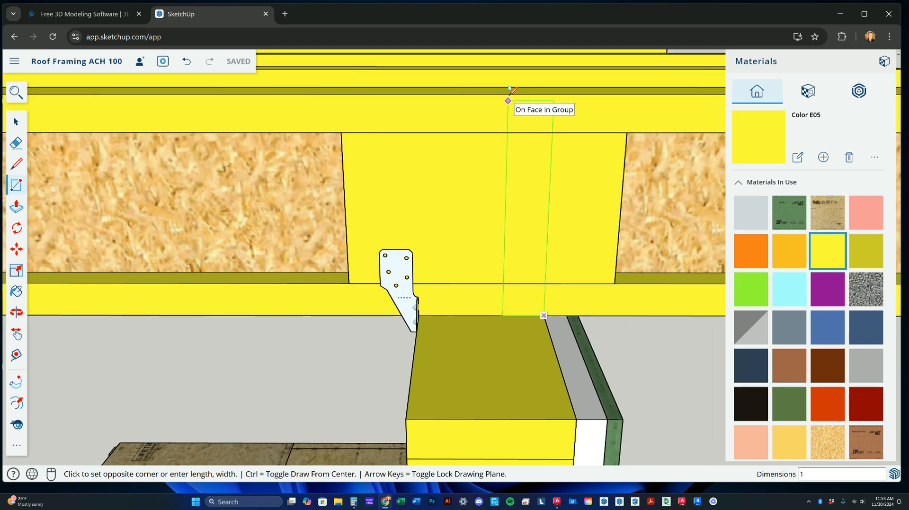
{"action": "type", "text": "1.5"}
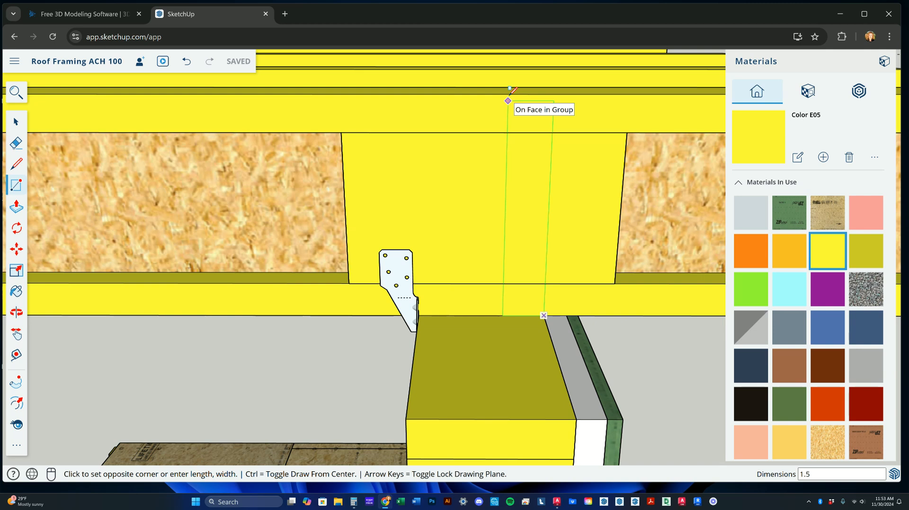
{"action": "type", "text": ",9"}
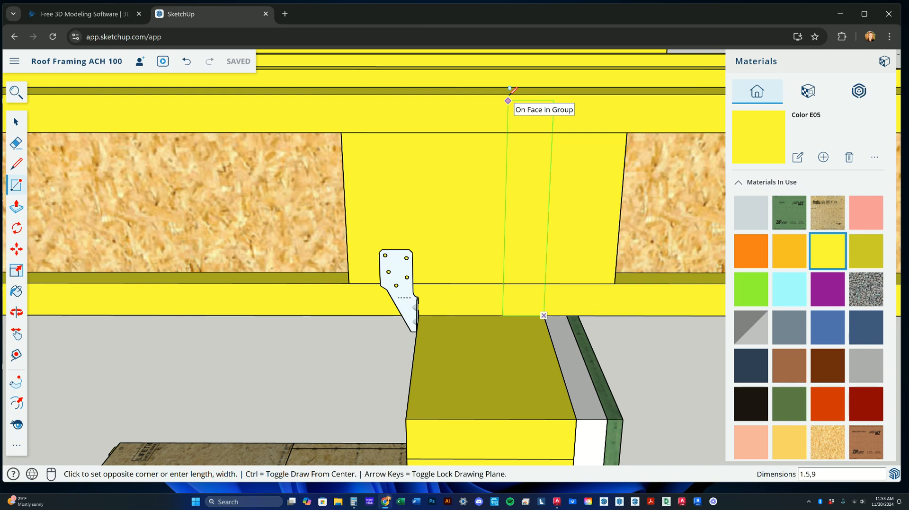
{"action": "type", "text": ".5"}
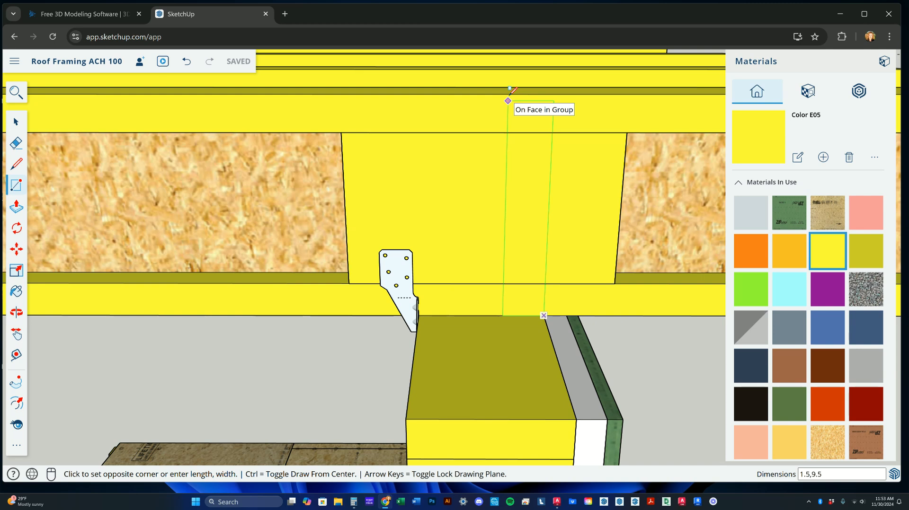
{"action": "left_click", "coordinate": [544, 315]}
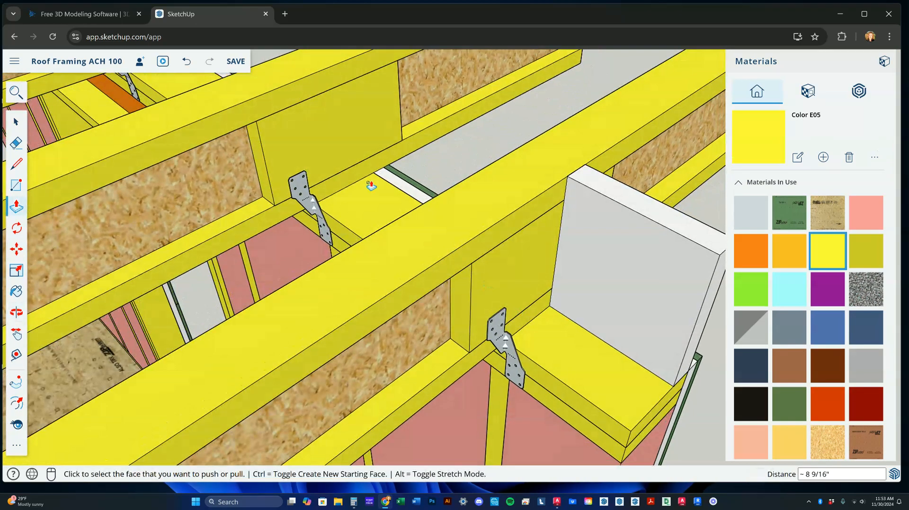
- Select the blocking block, make it a group and finish editing it
{"action": "left_click", "coordinate": [607, 264]}
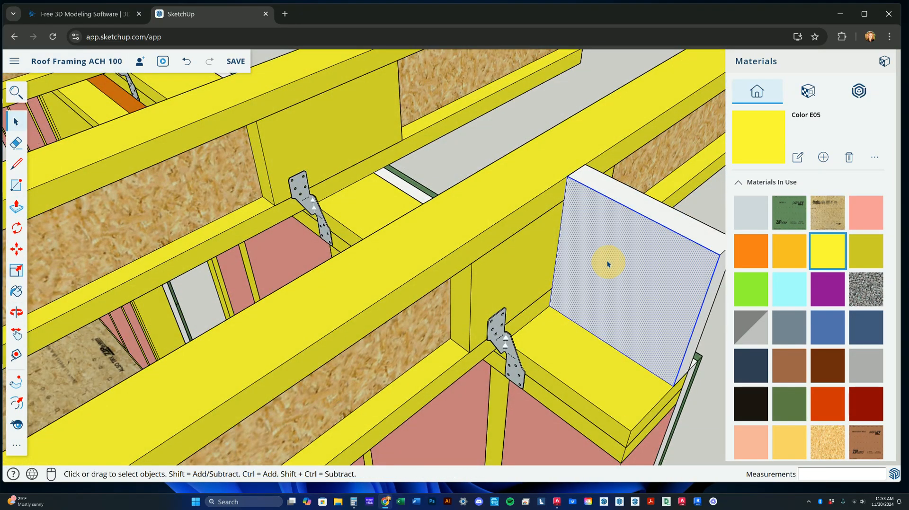
{"action": "right_click", "coordinate": [607, 265]}
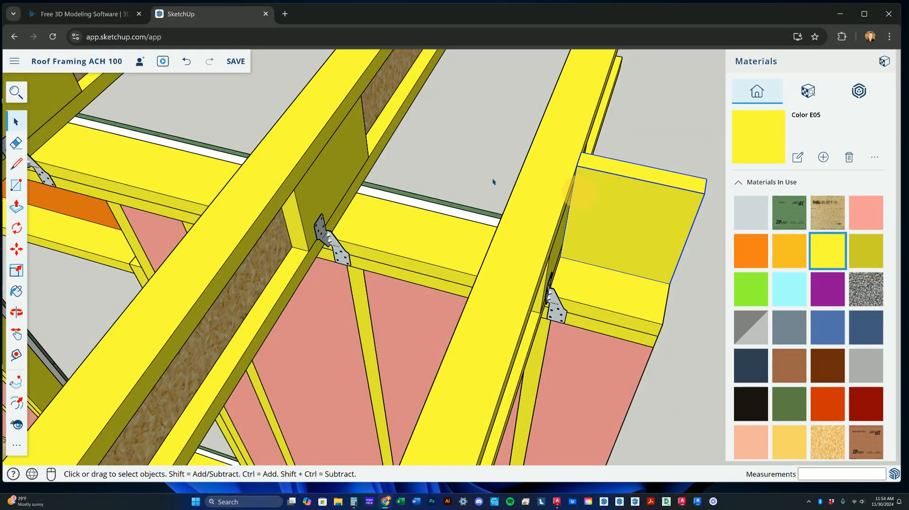
{"action": "left_click", "coordinate": [16, 249]}
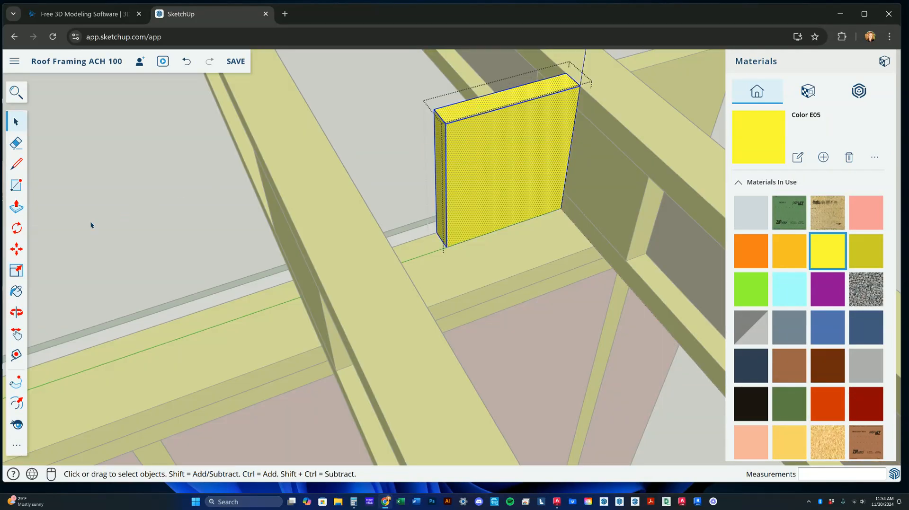
{"action": "left_click", "coordinate": [16, 207]}
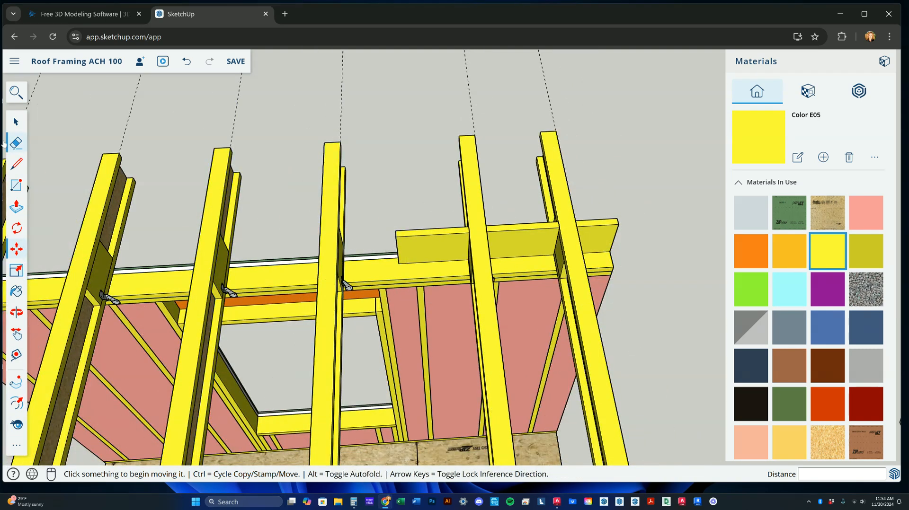
- Place a 24-inch guide and copy the I-joist 24 inches to it
{"action": "left_click", "coordinate": [432, 241]}
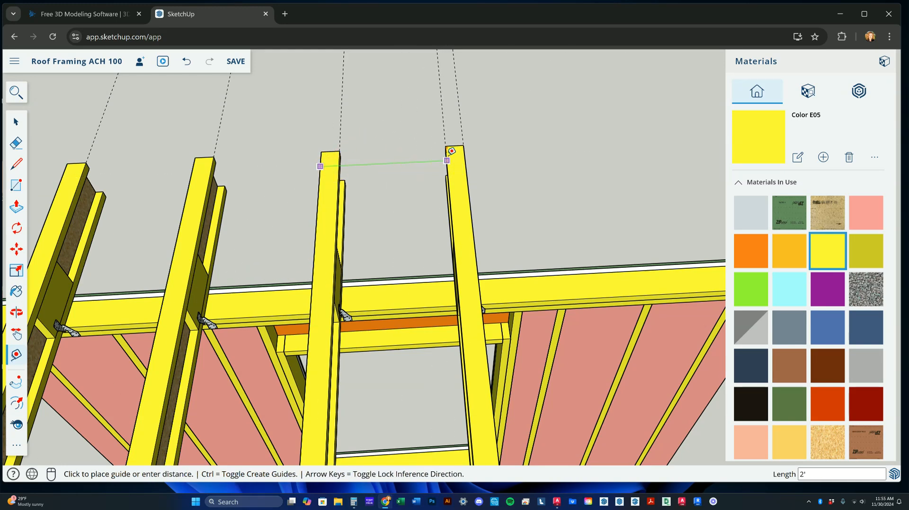
{"action": "left_click", "coordinate": [16, 121]}
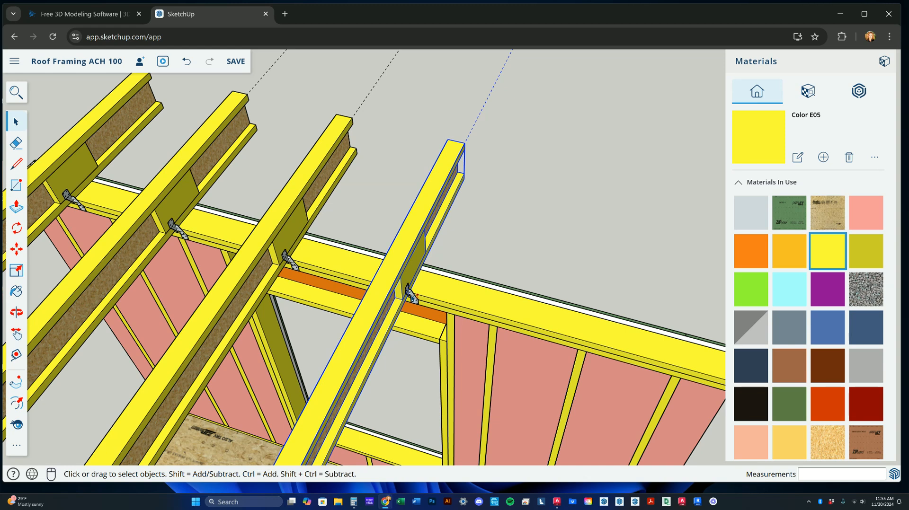
{"action": "left_click", "coordinate": [16, 249]}
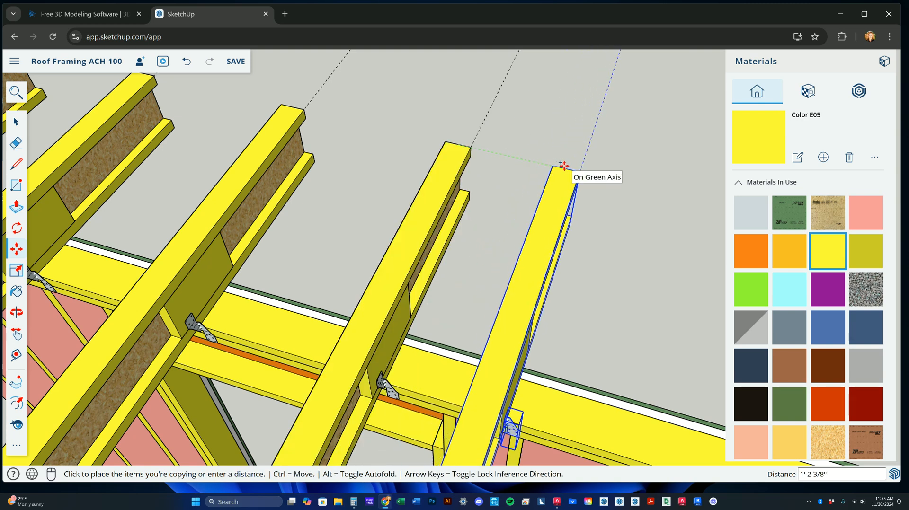
{"action": "type", "text": "24"}
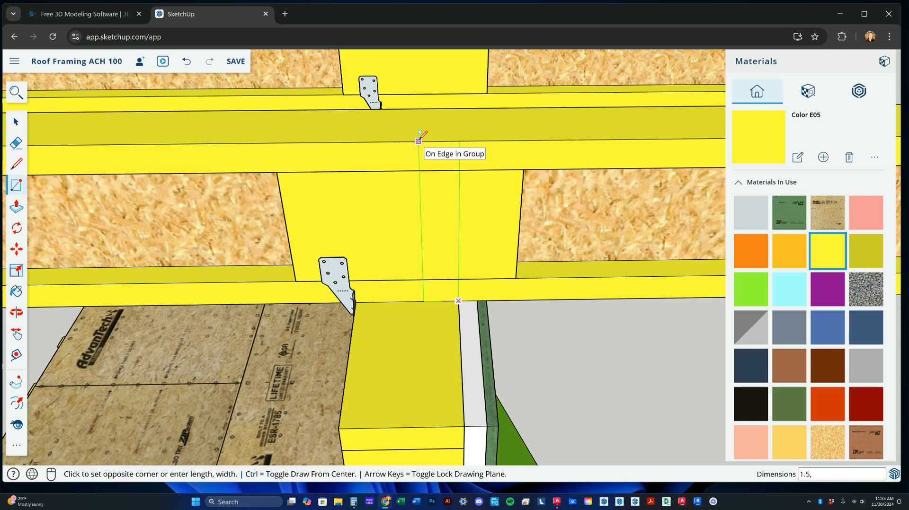
- Draw a 1.5-inch rectangle on the rim face, push it into a block between the joists, and group it
{"action": "left_click", "coordinate": [458, 300]}
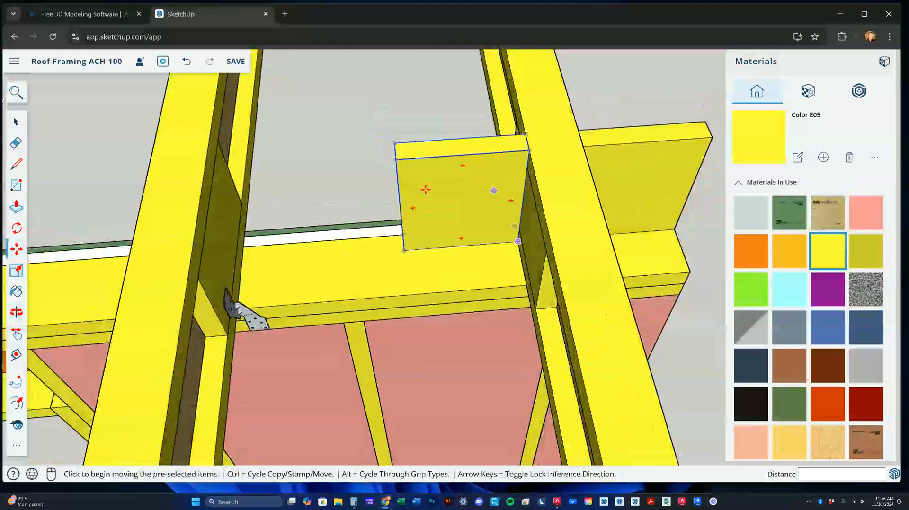
{"action": "left_click", "coordinate": [16, 122]}
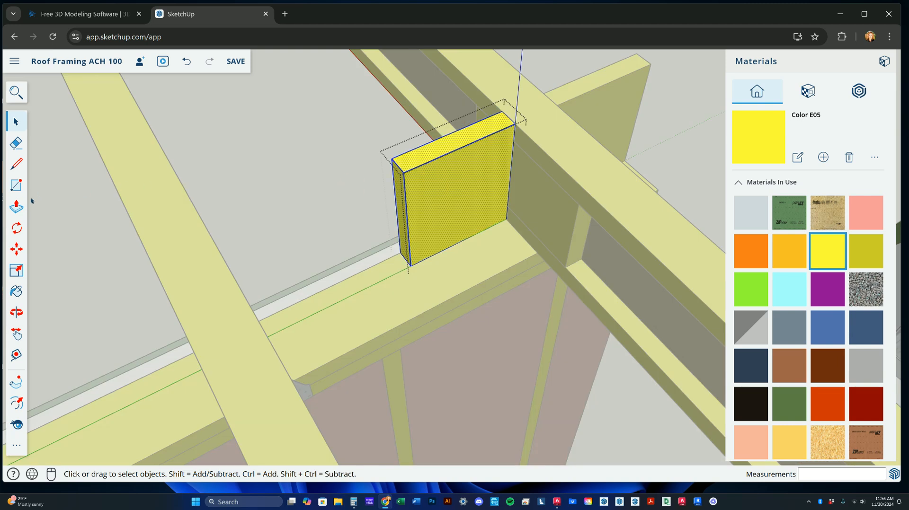
{"action": "left_click", "coordinate": [16, 207]}
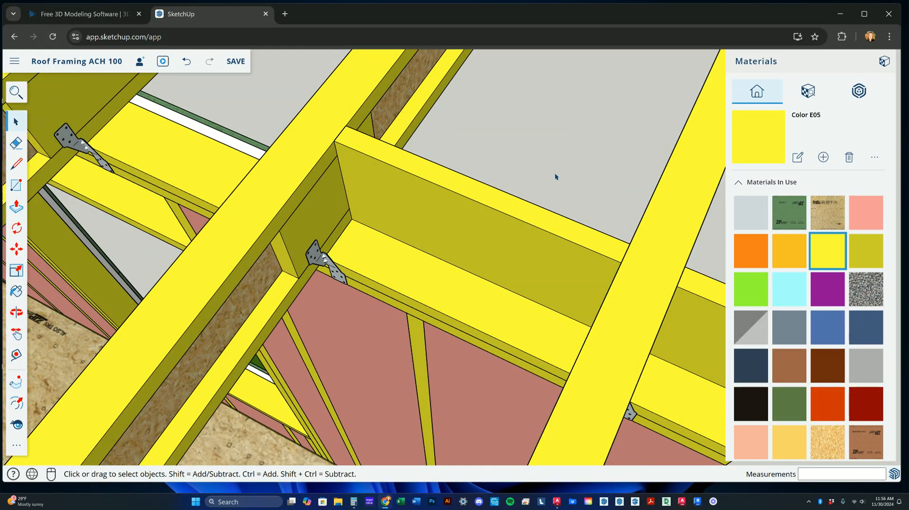
{"action": "mouse_move", "coordinate": [534, 158]}
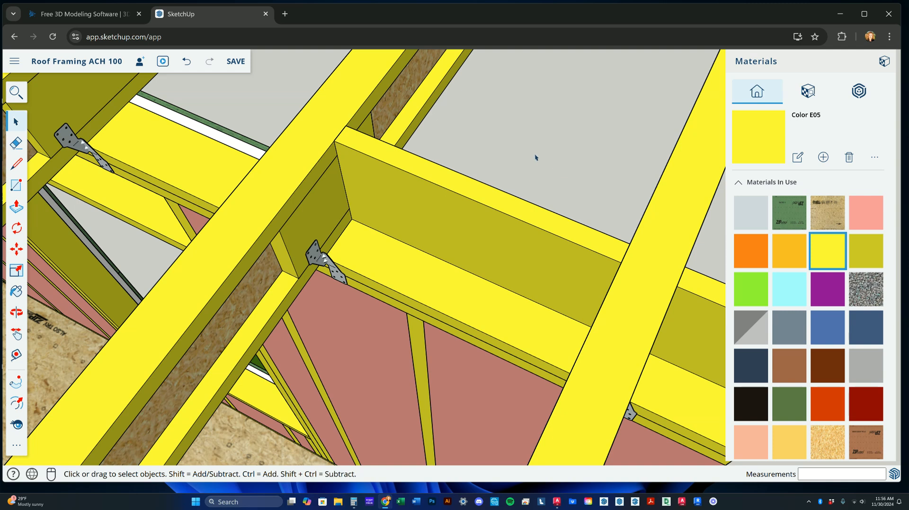
- Create the end blocking block at the outer joist and close its group
{"action": "left_click", "coordinate": [512, 230]}
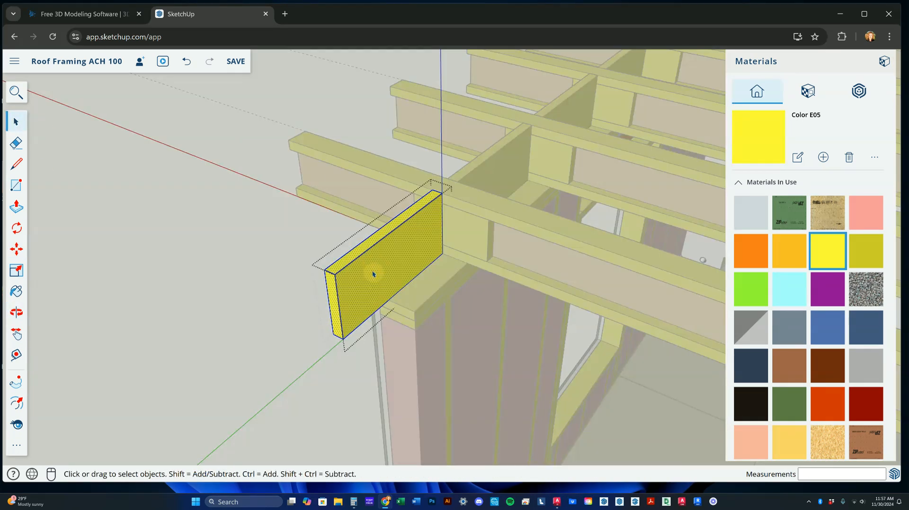
{"action": "left_click", "coordinate": [16, 207]}
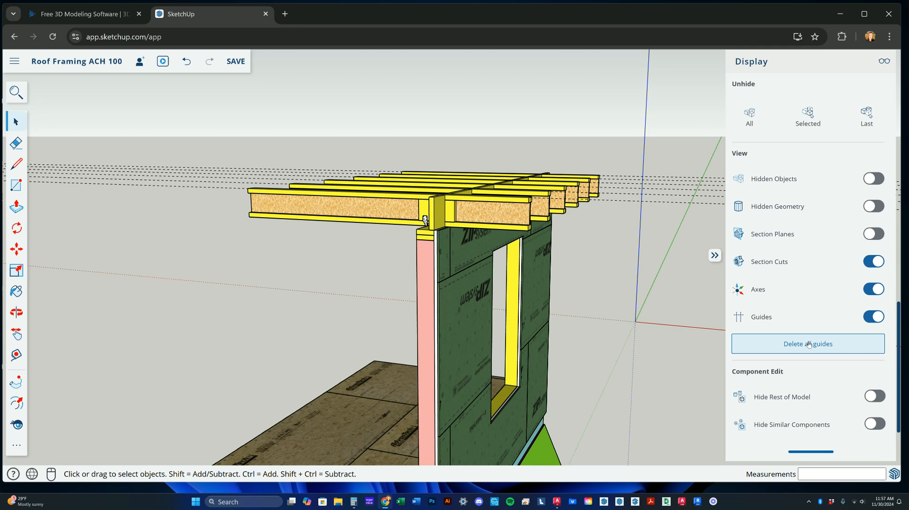
- Delete all guide lines via the Display panel and close it
{"action": "left_click", "coordinate": [807, 344]}
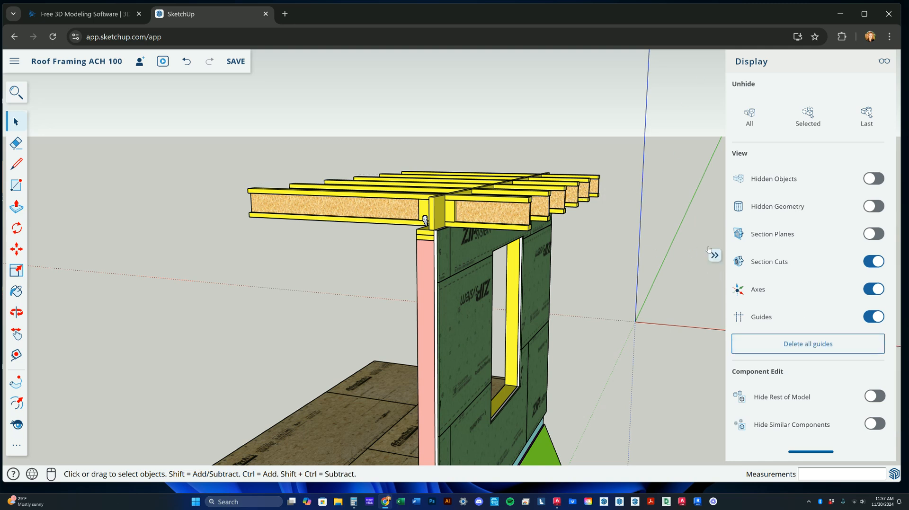
{"action": "left_click", "coordinate": [715, 256]}
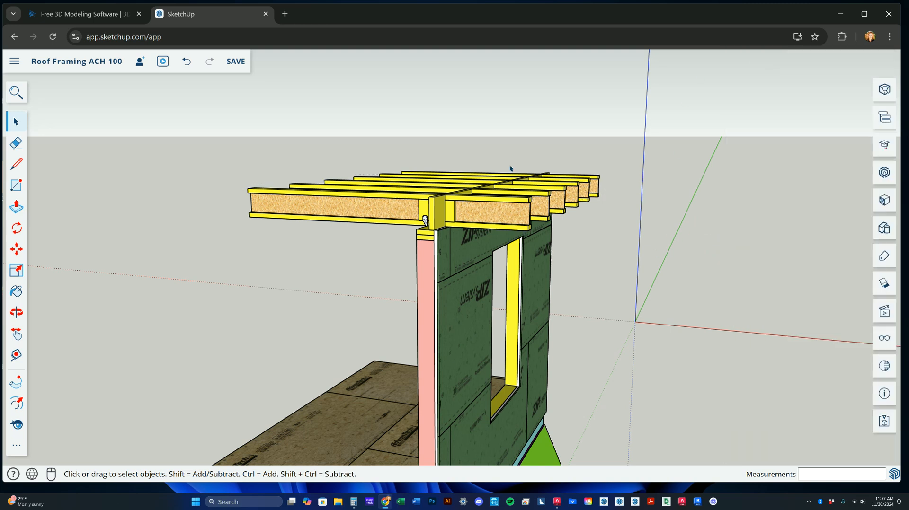
{"action": "mouse_move", "coordinate": [502, 199]}
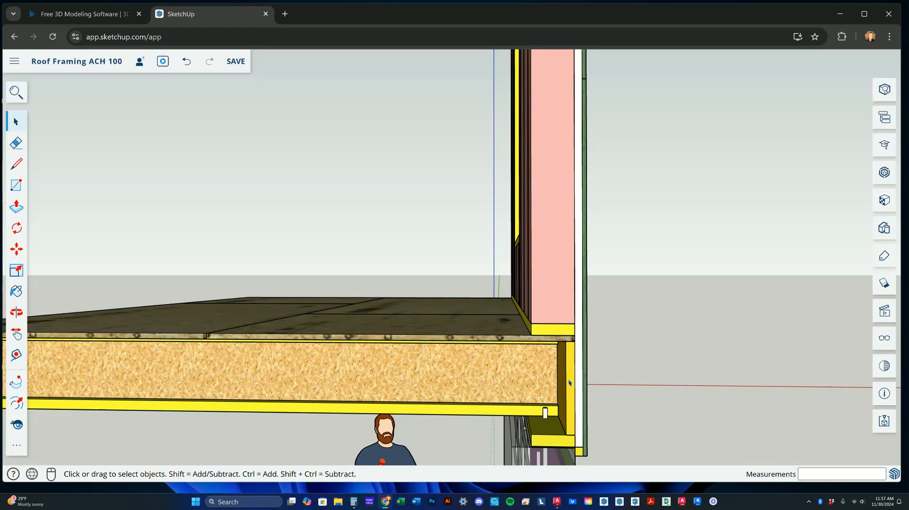
- Finish the joist and rim-board framing, then bring up the 3D Warehouse to source roof sheathing
{"action": "left_click", "coordinate": [16, 249]}
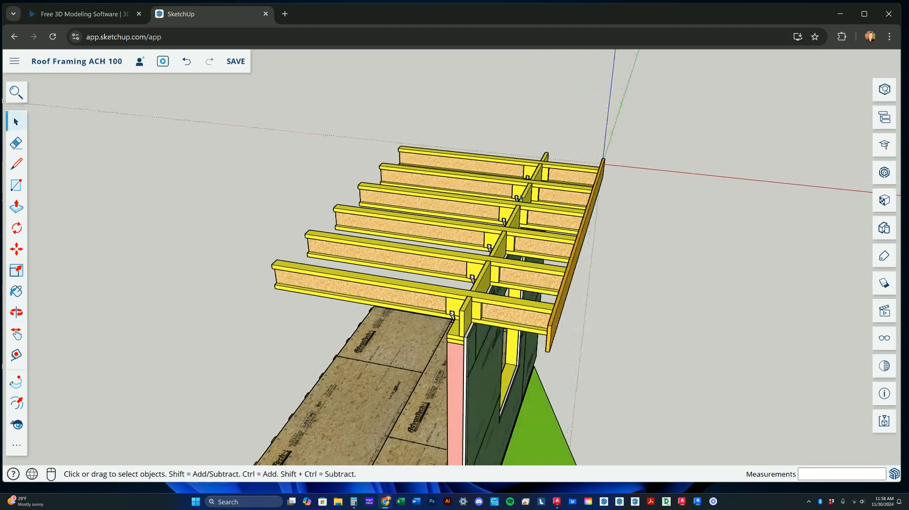
{"action": "left_click", "coordinate": [885, 172]}
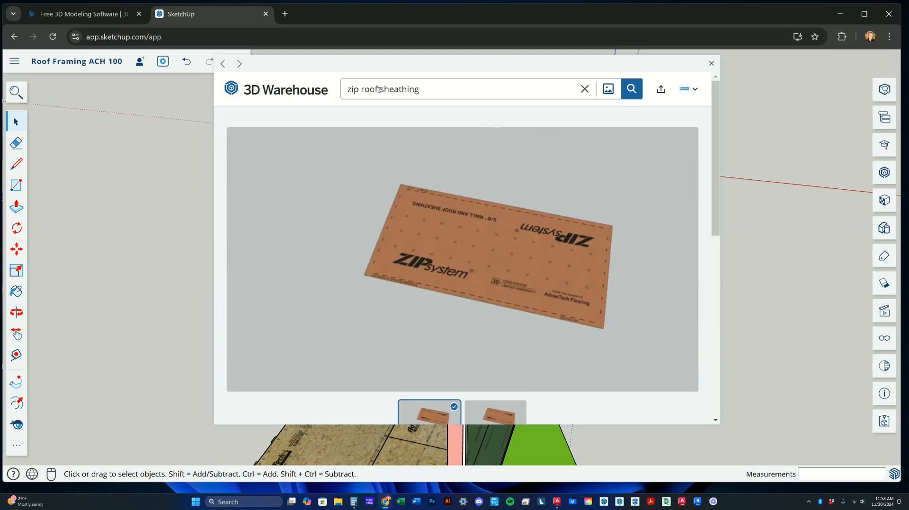
- Download the ZIP 5/8" Roof Sheathing model from 3D Warehouse into the model
{"action": "scroll", "scroll_direction": "down", "scroll_amount": 3}
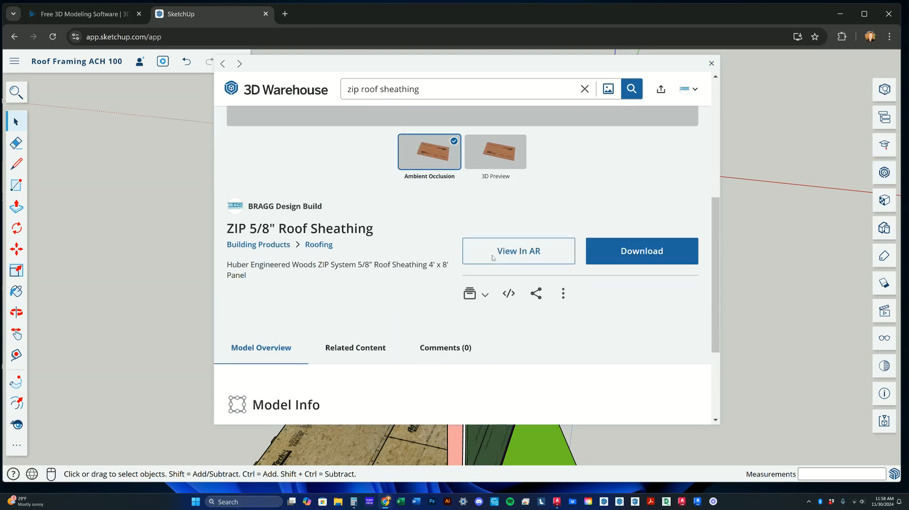
{"action": "mouse_move", "coordinate": [351, 244]}
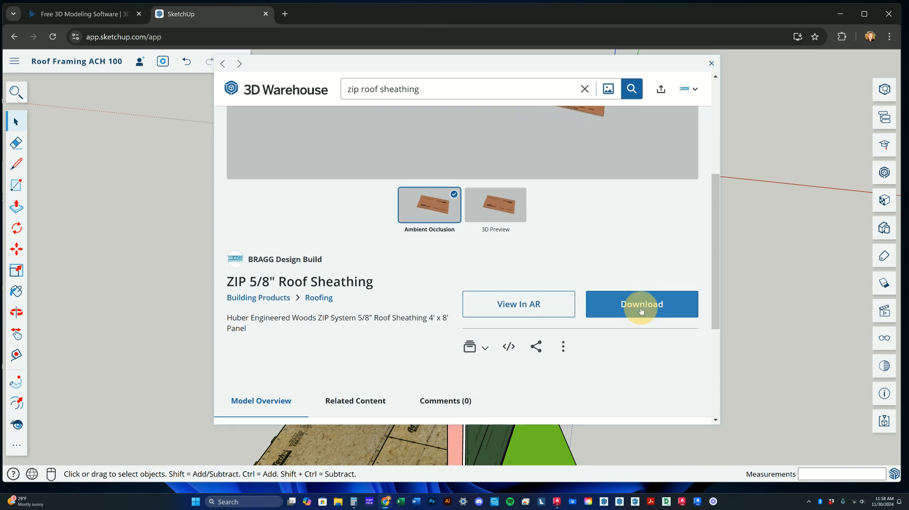
{"action": "left_click", "coordinate": [642, 304]}
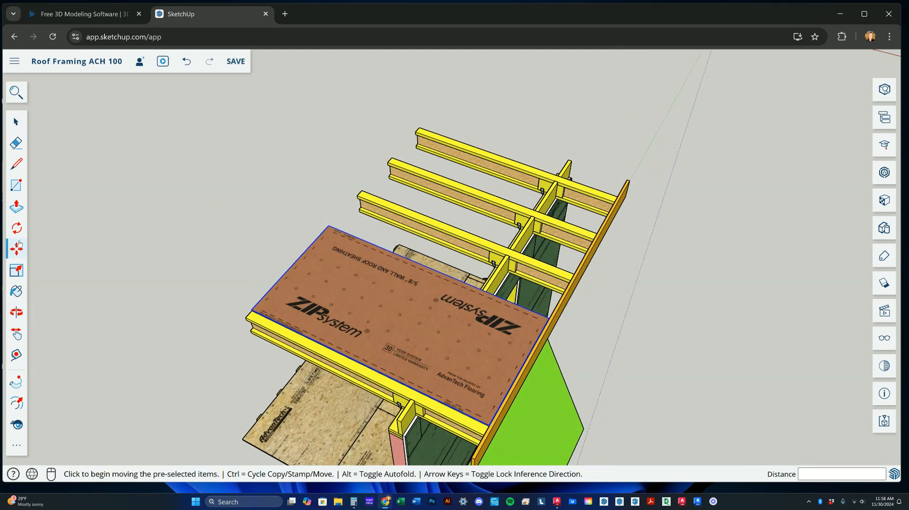
- Place the sheathing panel, rotate it 90° and move its corner onto the rim-board corner
{"action": "left_click", "coordinate": [16, 228]}
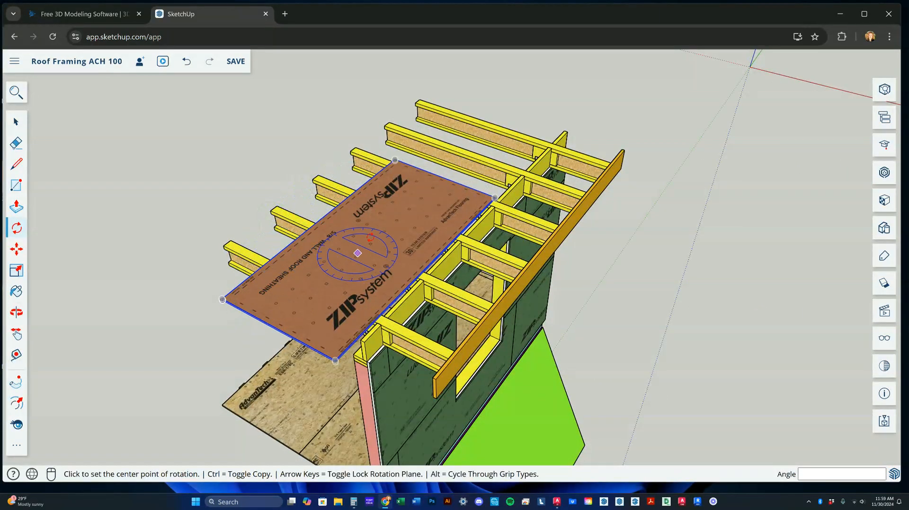
{"action": "left_click", "coordinate": [15, 122]}
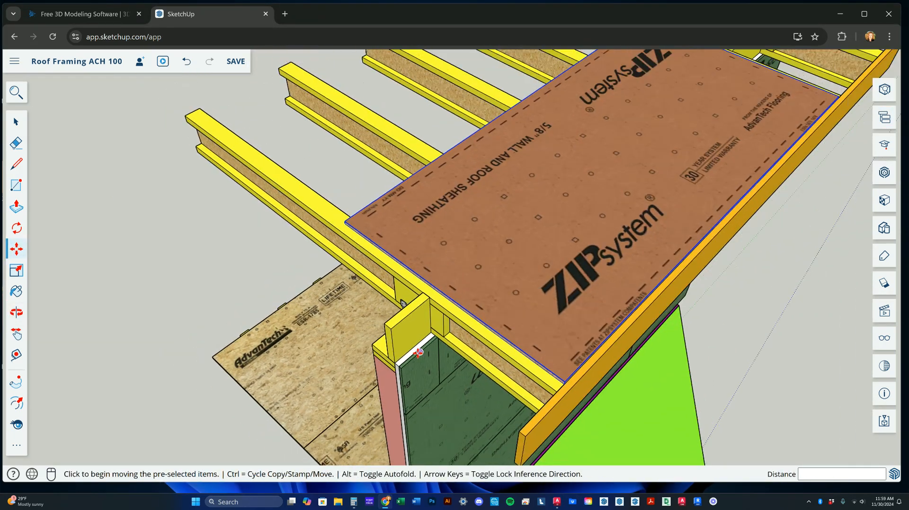
{"action": "left_click_drag", "start_coordinate": [417, 351], "coordinate": [559, 382]}
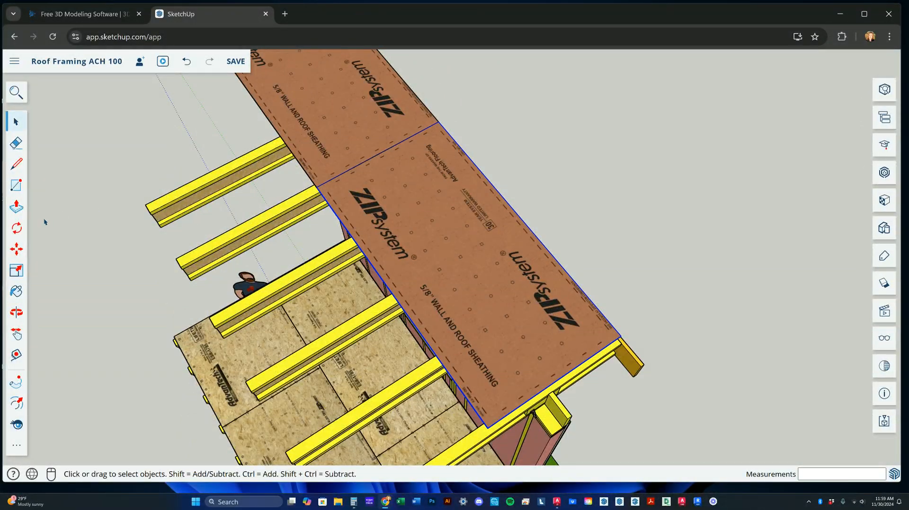
- Copy the sheathing panel along the rim edge to extend the row across the joists
{"action": "left_click", "coordinate": [17, 249]}
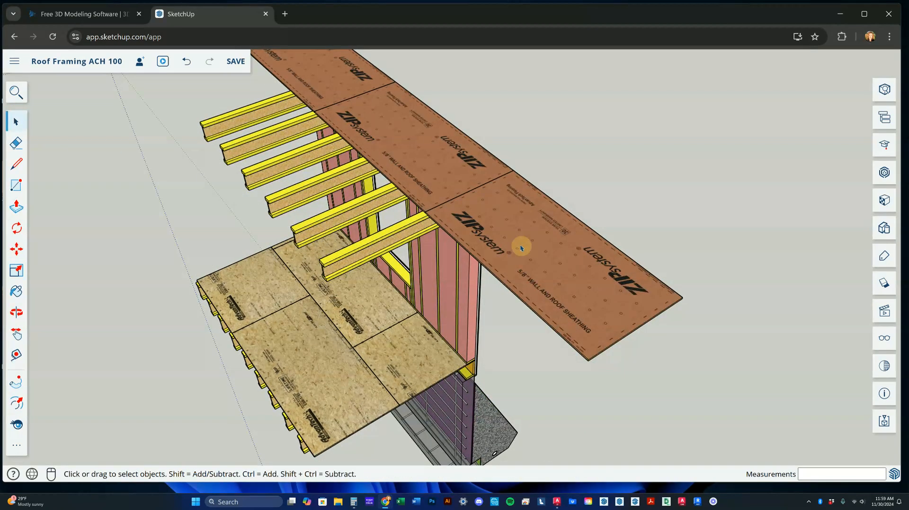
{"action": "left_click", "coordinate": [520, 247]}
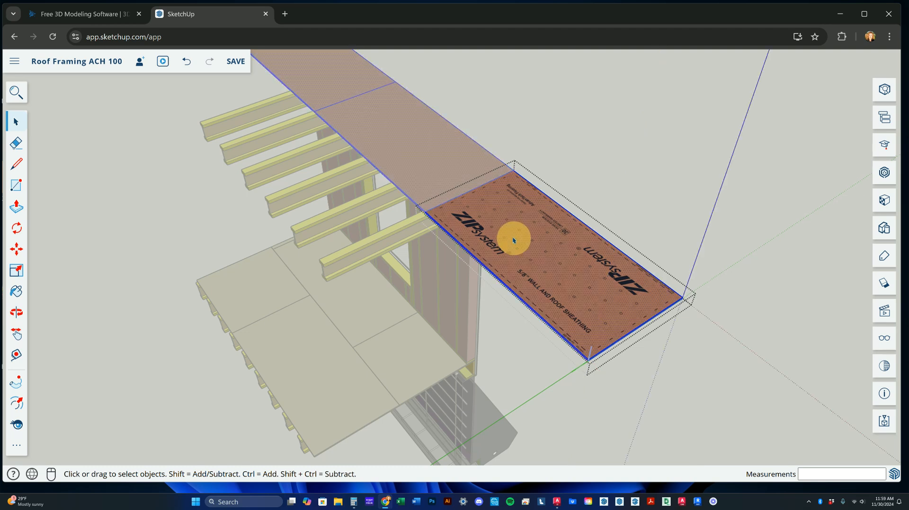
{"action": "left_click", "coordinate": [17, 208]}
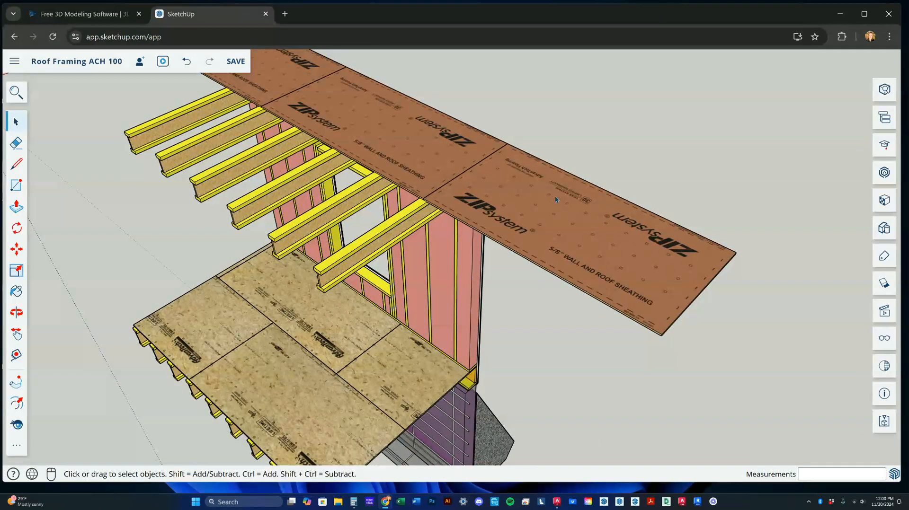
- Edit the overhanging end panel and push its end face in to shorten it near the outer joist
{"action": "right_click", "coordinate": [554, 200]}
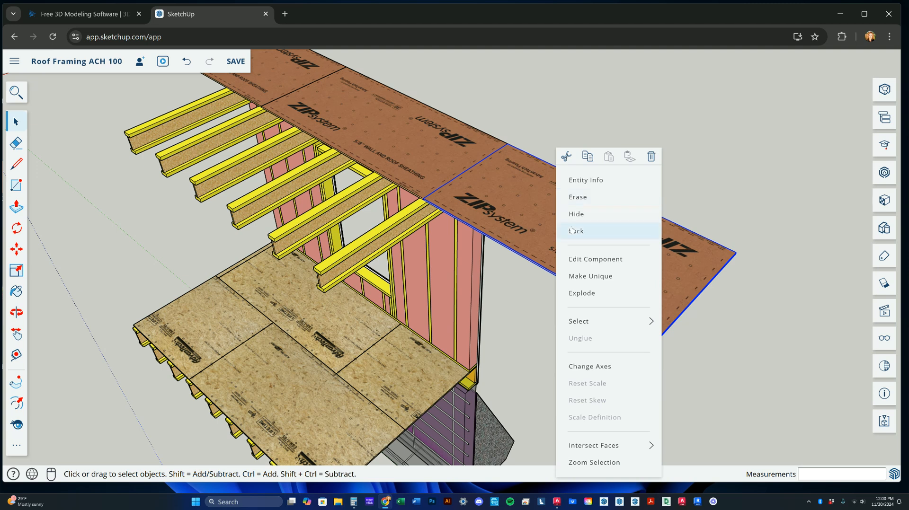
{"action": "mouse_move", "coordinate": [590, 277]}
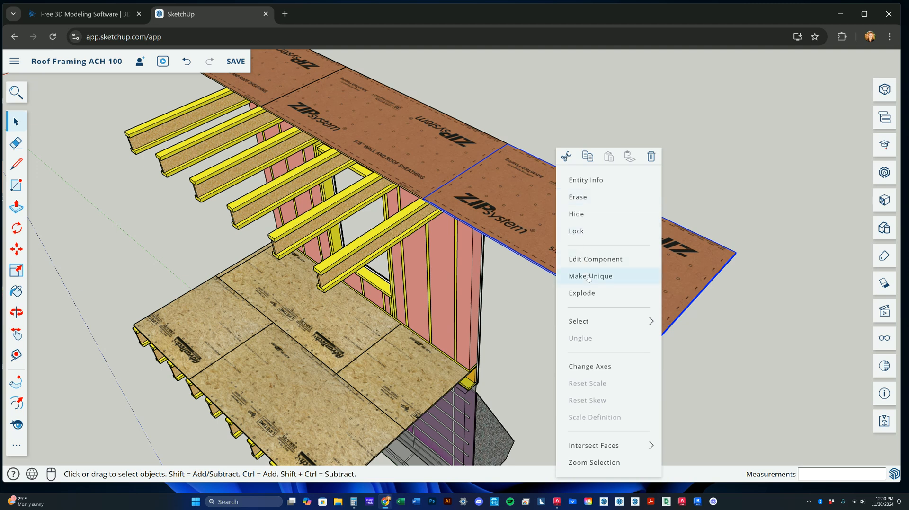
{"action": "mouse_move", "coordinate": [594, 258]}
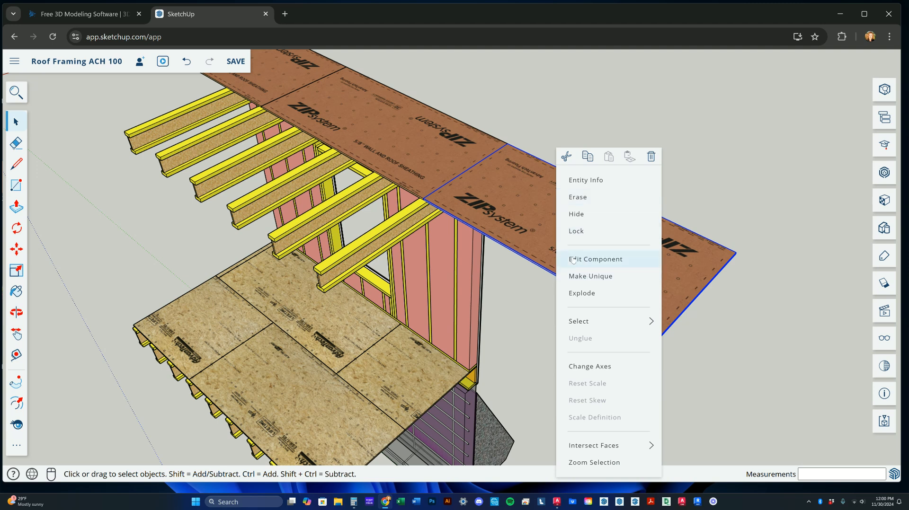
{"action": "mouse_move", "coordinate": [526, 262]}
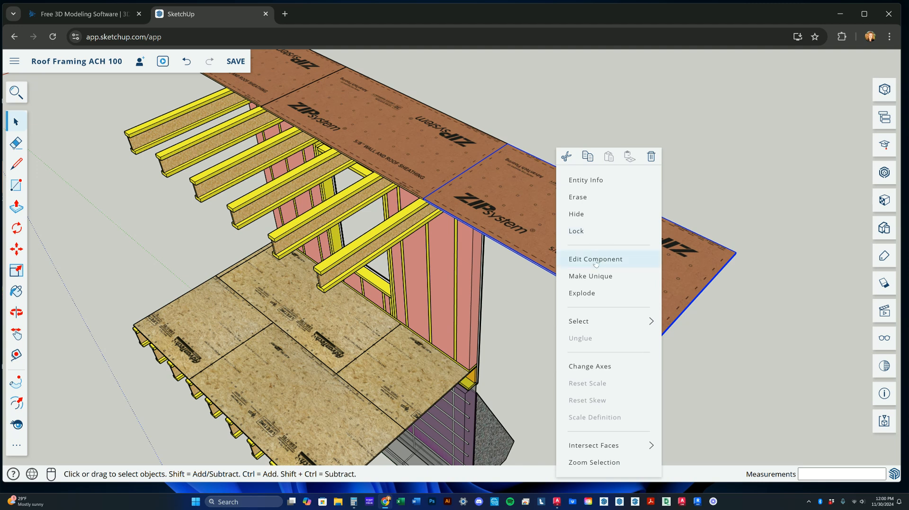
{"action": "left_click", "coordinate": [636, 272]}
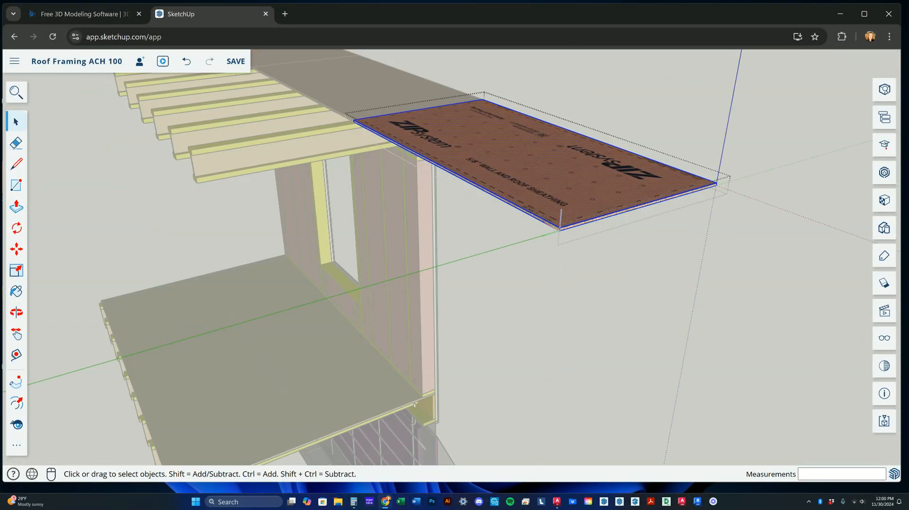
{"action": "left_click", "coordinate": [16, 208]}
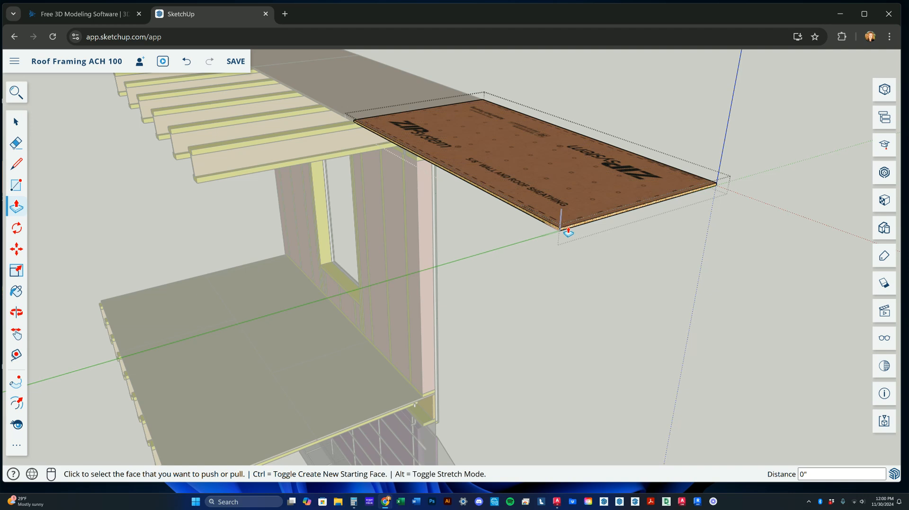
{"action": "left_click_drag", "start_coordinate": [568, 232], "coordinate": [554, 228]}
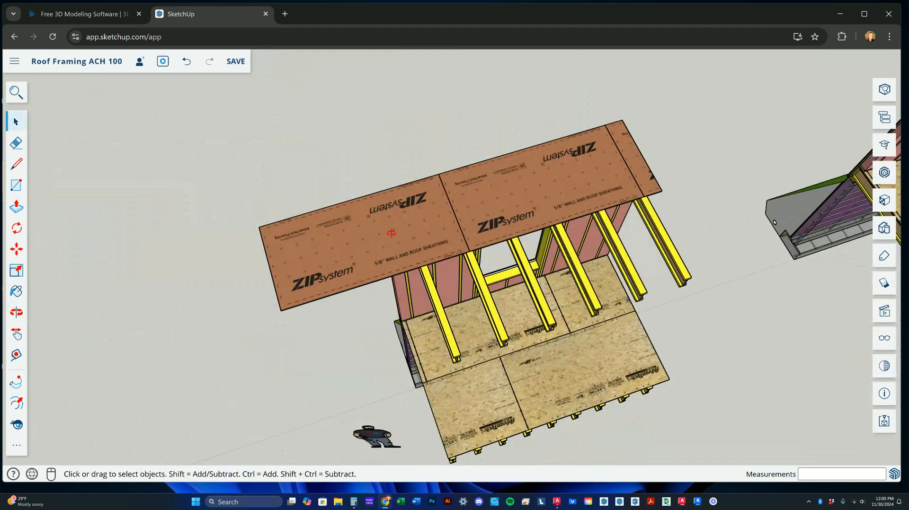
- Edit the end panel so the sheathing row finishes flush with the rim board edge
{"action": "right_click", "coordinate": [391, 233]}
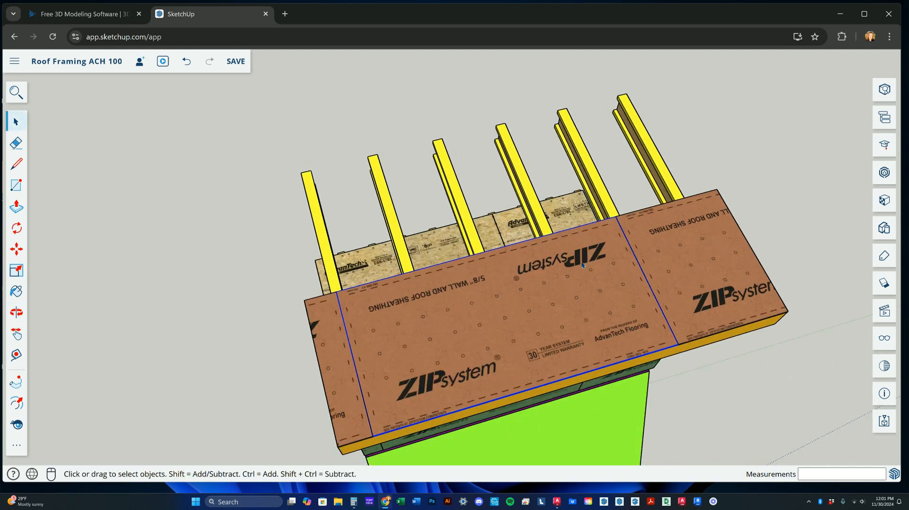
- Copy a panel as a new course and shift it into a staggered second row beside the first
{"action": "left_click", "coordinate": [17, 249]}
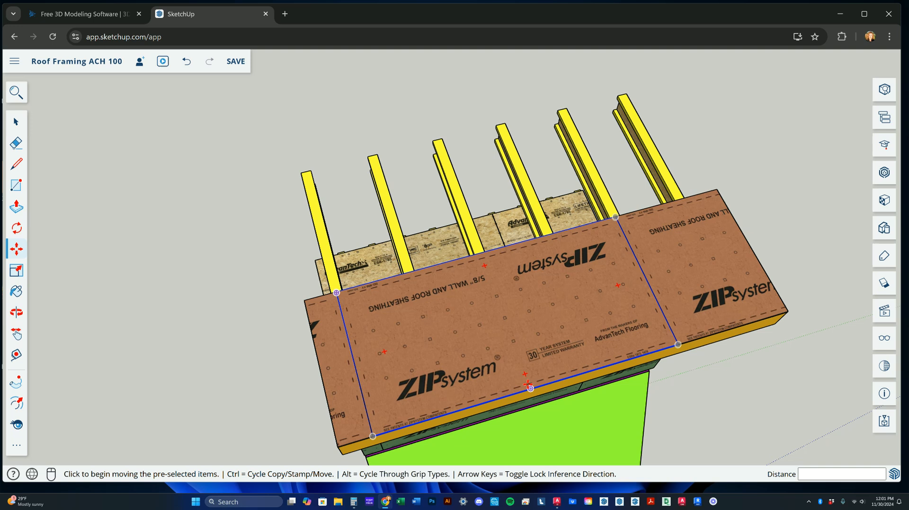
{"action": "mouse_move", "coordinate": [529, 389]}
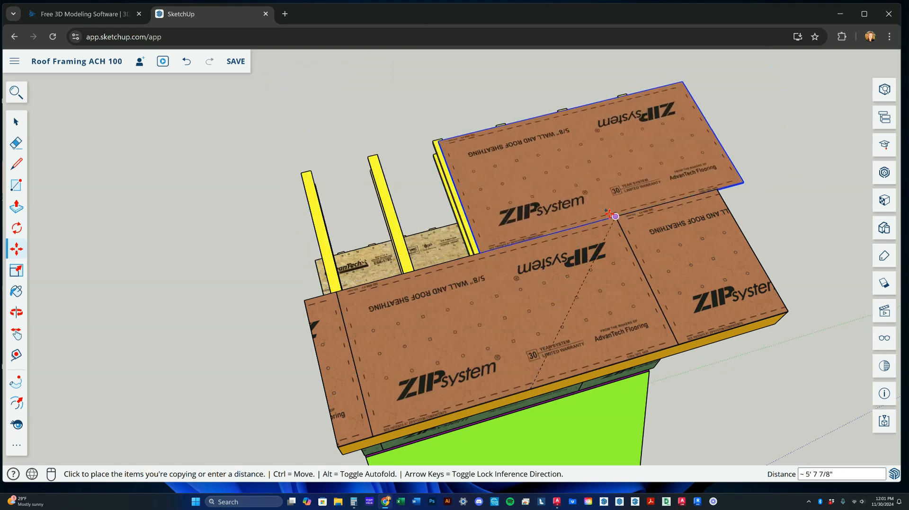
{"action": "mouse_move", "coordinate": [614, 216]}
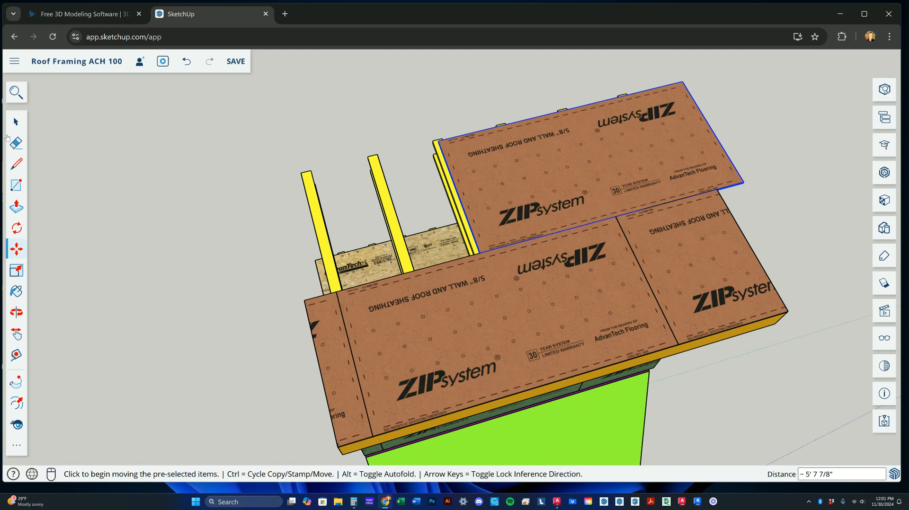
{"action": "left_click", "coordinate": [16, 122]}
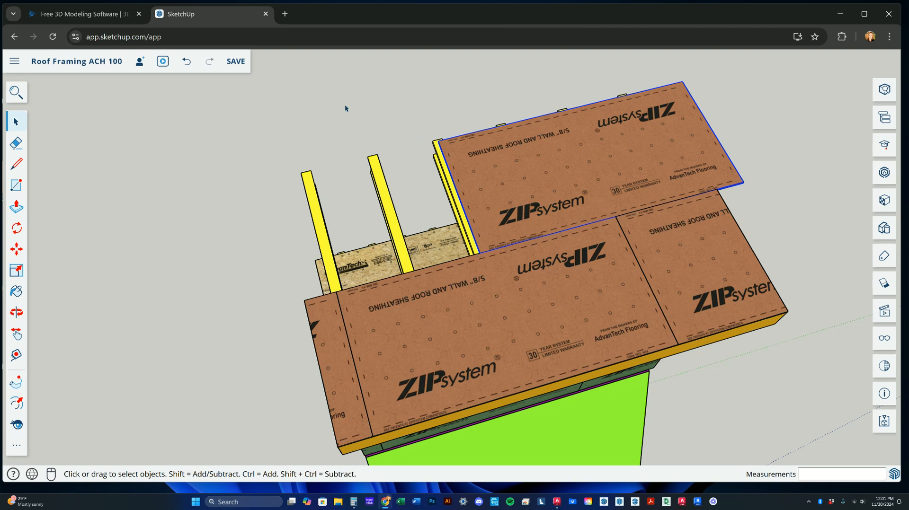
{"action": "left_click", "coordinate": [16, 249]}
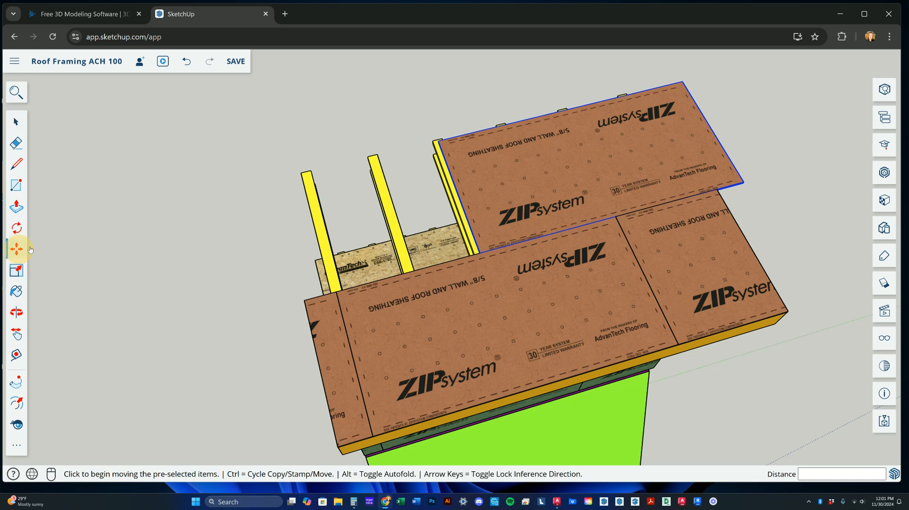
{"action": "mouse_move", "coordinate": [678, 76]}
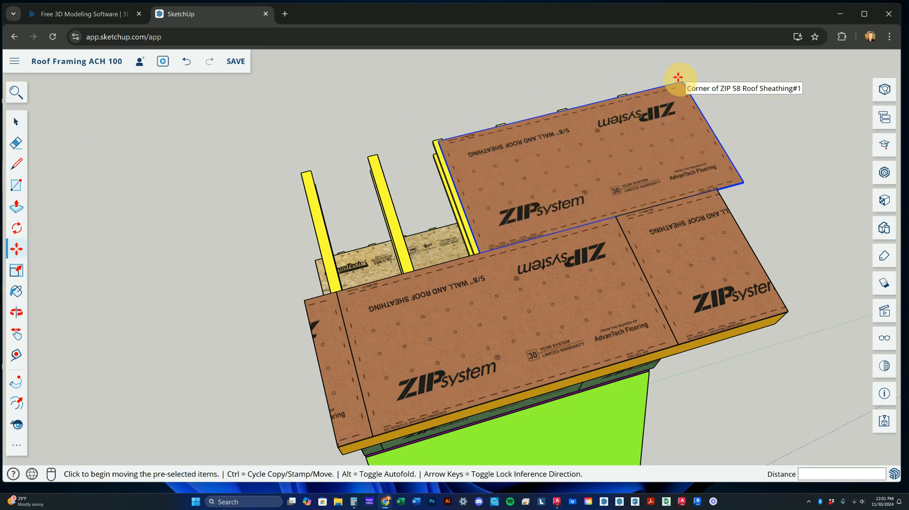
{"action": "left_click_drag", "start_coordinate": [679, 77], "coordinate": [438, 140]}
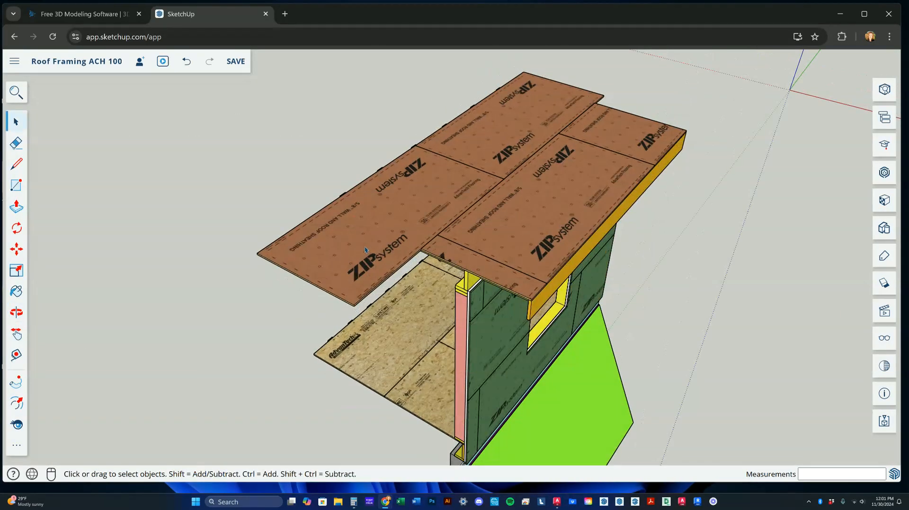
- Select another ZIP sheathing panel and move it into place on the roof joists
{"action": "right_click", "coordinate": [366, 250]}
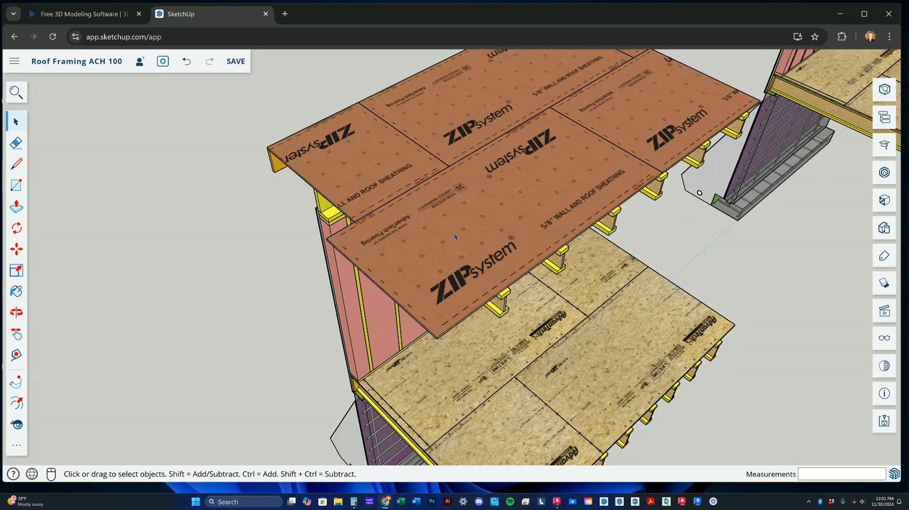
{"action": "left_click", "coordinate": [454, 237]}
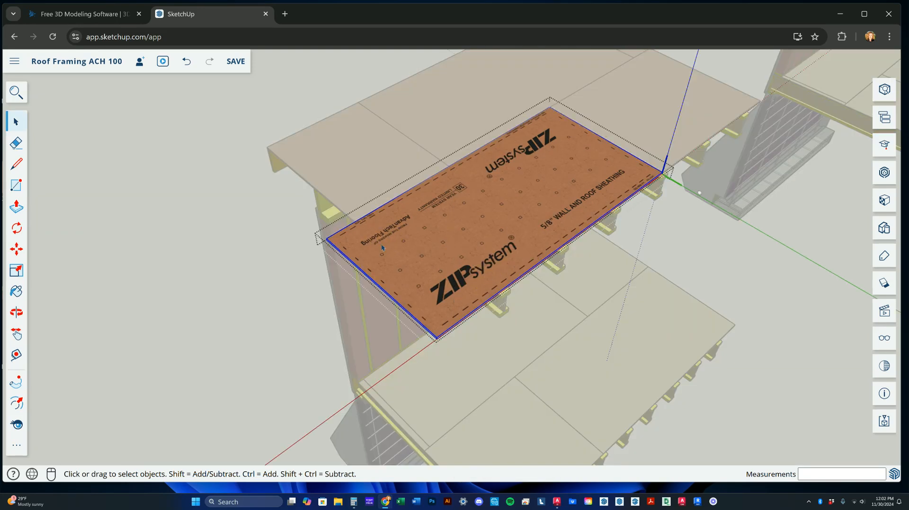
{"action": "left_click", "coordinate": [16, 208]}
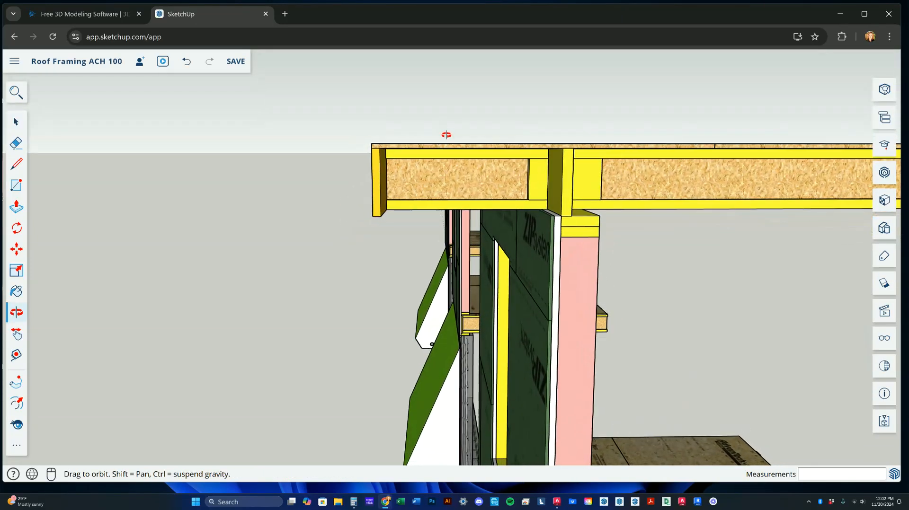
- Draw a 3.5 by 1.5 rectangle for the 2x4 edge board at the sheathing corner
{"action": "left_click_drag", "start_coordinate": [446, 134], "coordinate": [412, 174]}
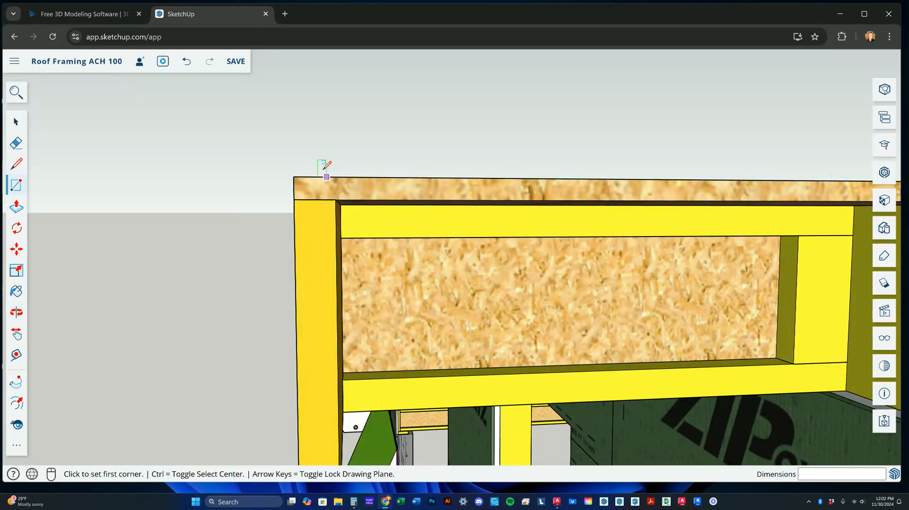
{"action": "mouse_move", "coordinate": [294, 177]}
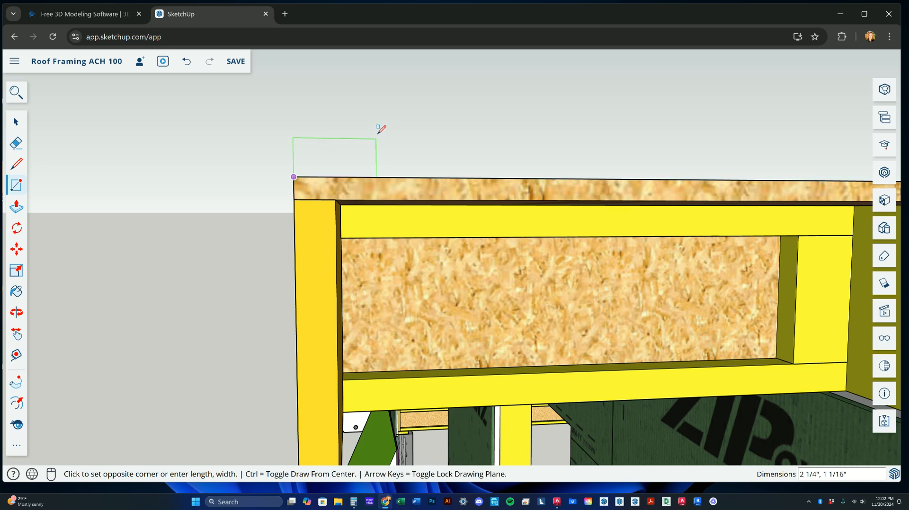
{"action": "mouse_move", "coordinate": [399, 128]}
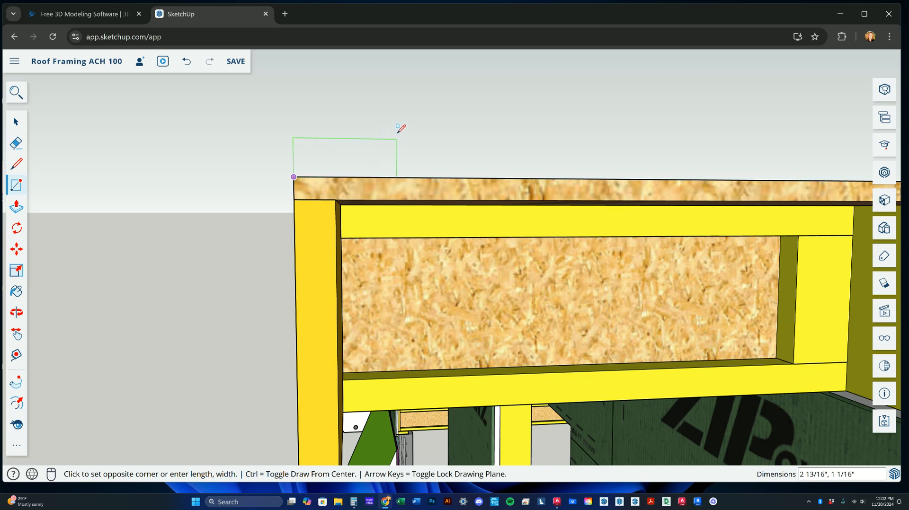
{"action": "mouse_move", "coordinate": [416, 126]}
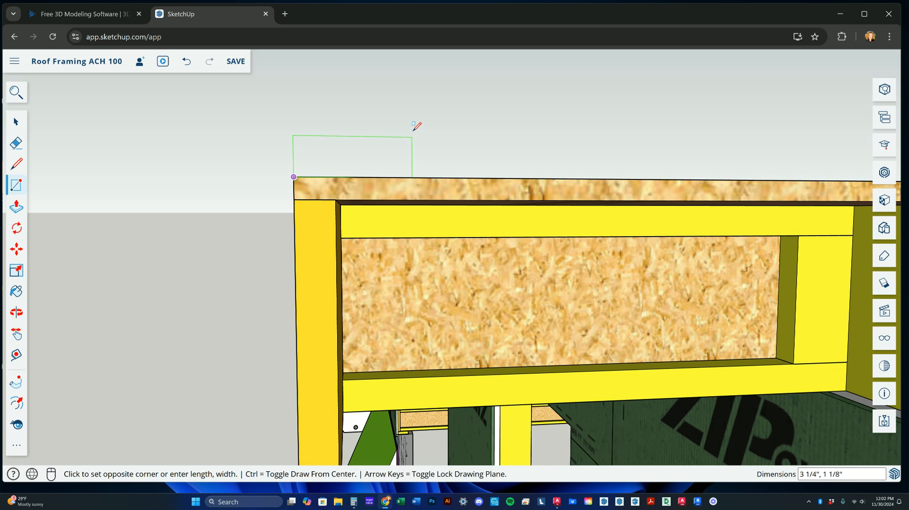
{"action": "type", "text": "3.5"}
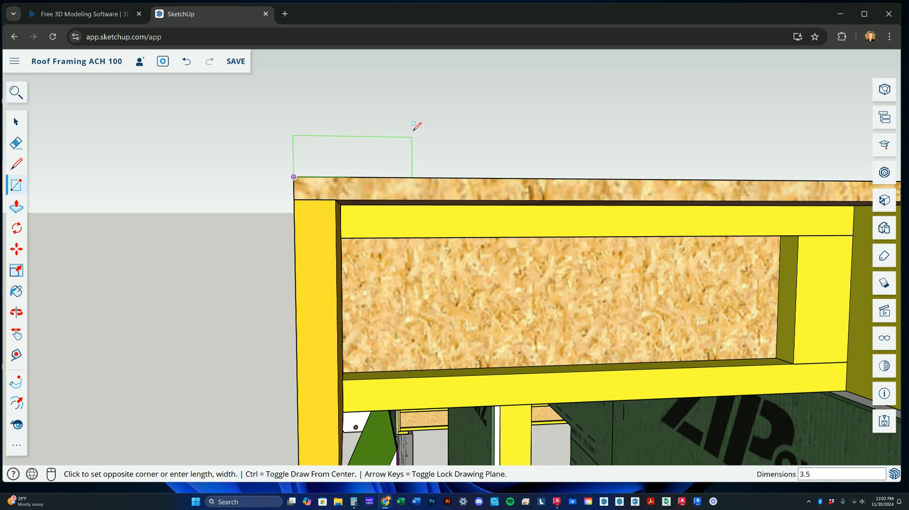
{"action": "type", "text": "1.5"}
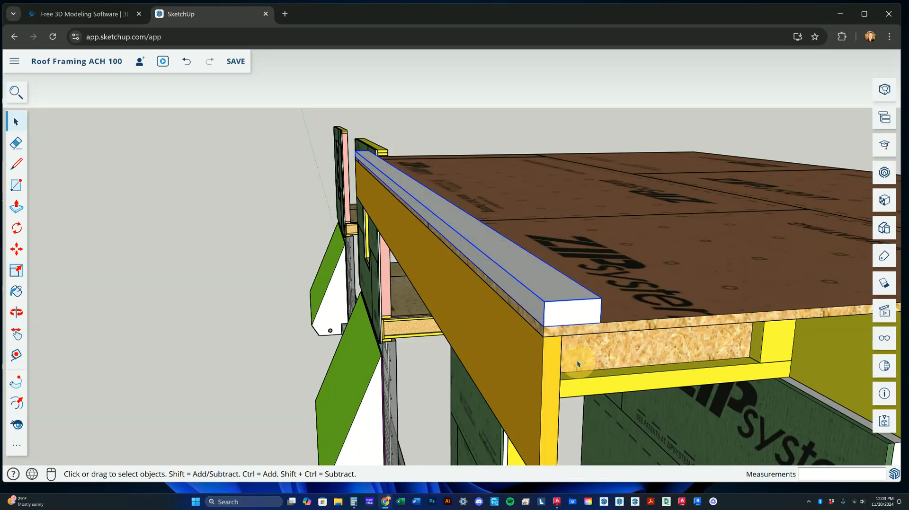
- Extrude the edge board along the roof edge, copy it on top to double it, and paint it yellow
{"action": "left_click", "coordinate": [16, 291]}
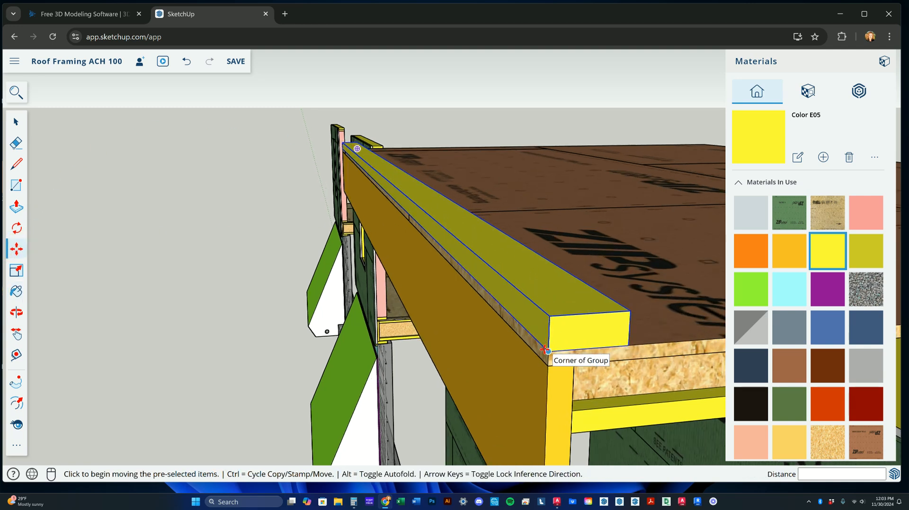
{"action": "left_click_drag", "start_coordinate": [546, 350], "coordinate": [545, 317]}
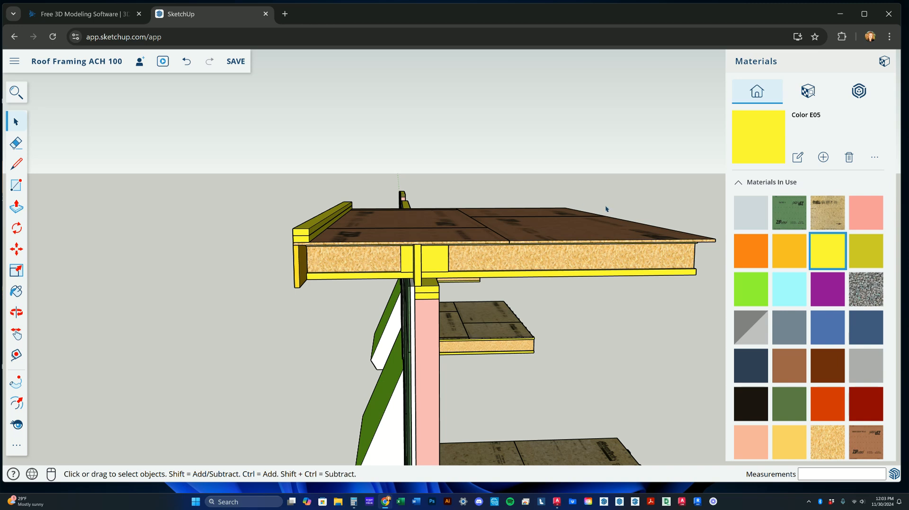
{"action": "mouse_move", "coordinate": [340, 230]}
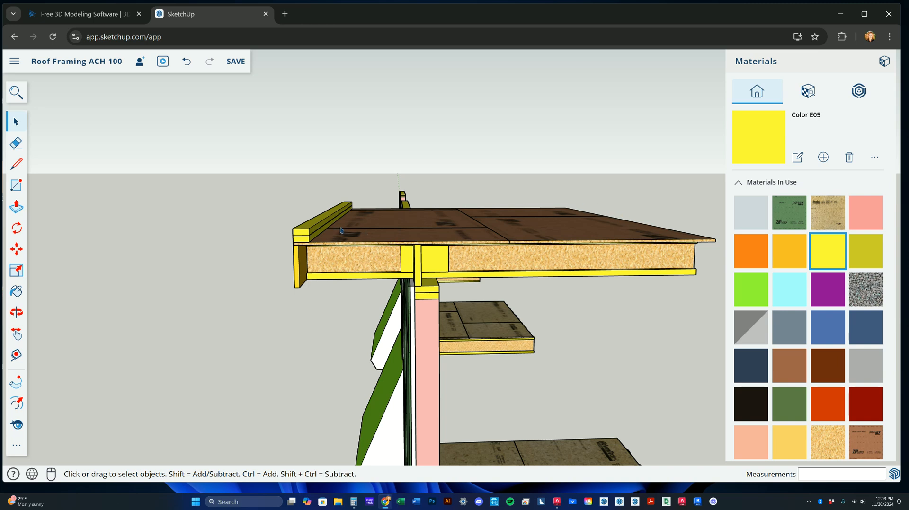
{"action": "left_click", "coordinate": [16, 314]}
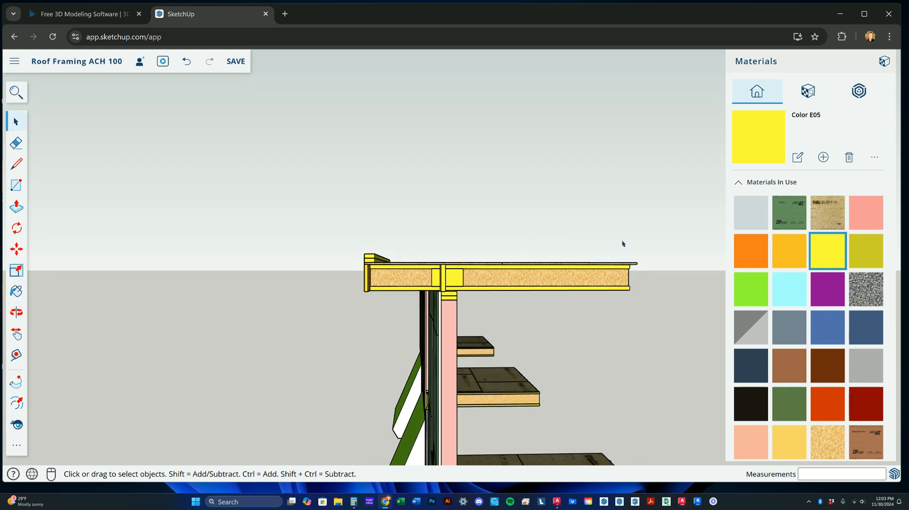
{"action": "mouse_move", "coordinate": [624, 235]}
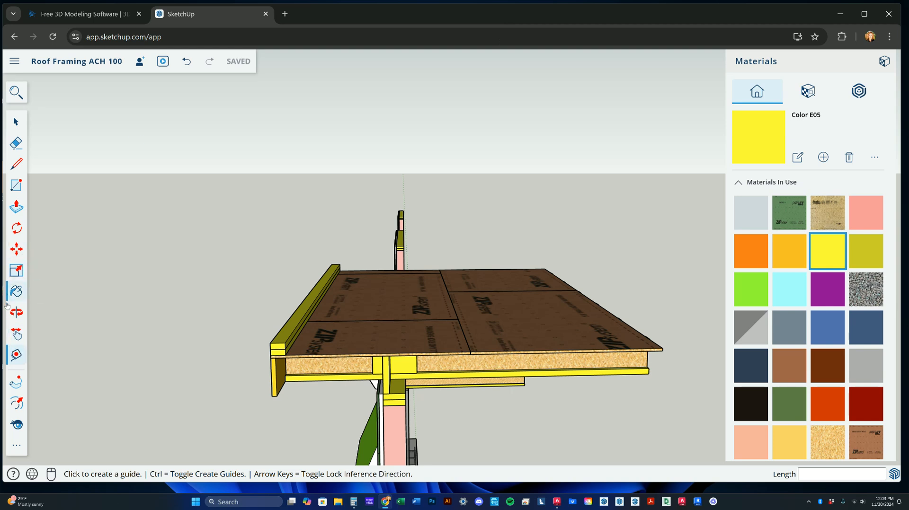
- Set a Tape Measure guide point on the roof edge for the insulation slab
{"action": "left_click", "coordinate": [16, 186]}
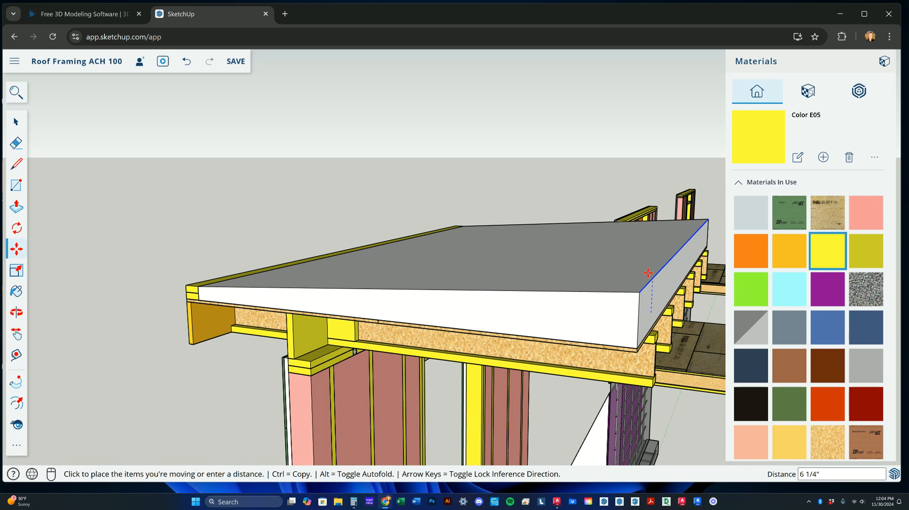
{"action": "mouse_move", "coordinate": [650, 273]}
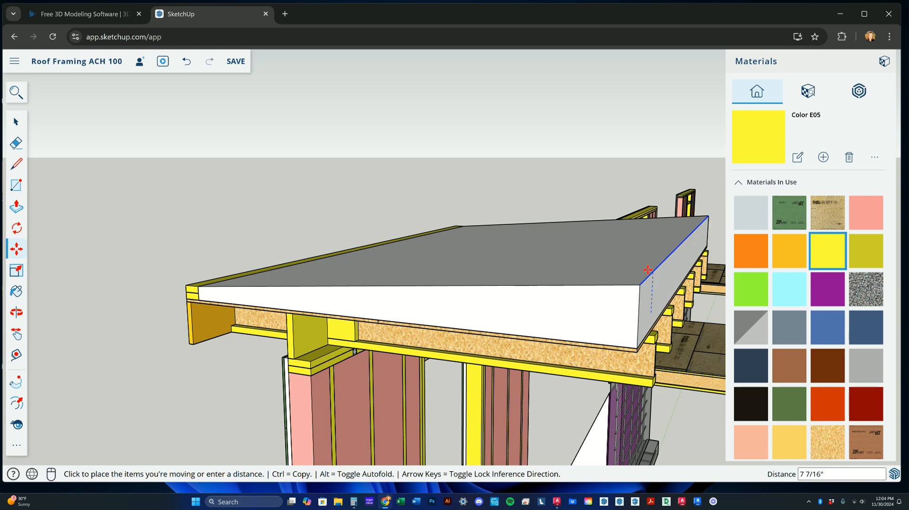
{"action": "mouse_move", "coordinate": [648, 267]}
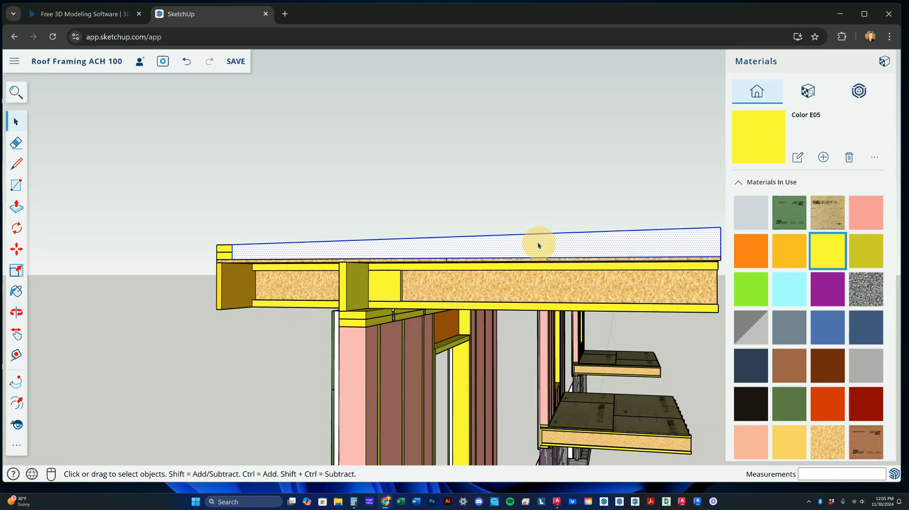
- Paint the tapered insulation slab with the light purple-blue swatch from Materials > Colors
{"action": "right_click", "coordinate": [536, 244]}
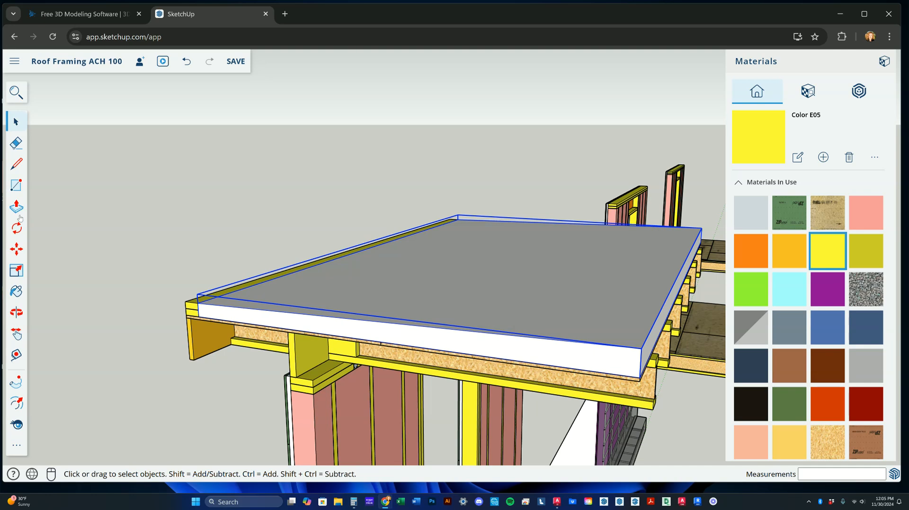
{"action": "left_click", "coordinate": [16, 290]}
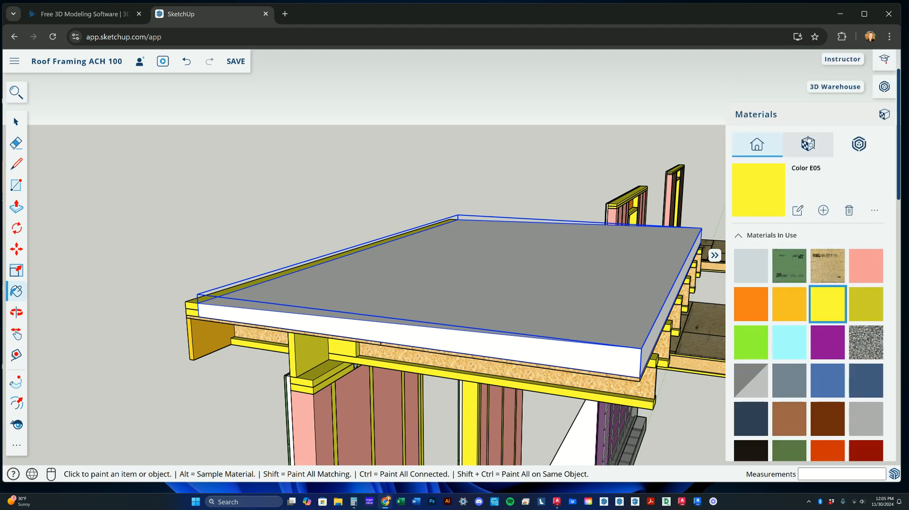
{"action": "left_click", "coordinate": [807, 143]}
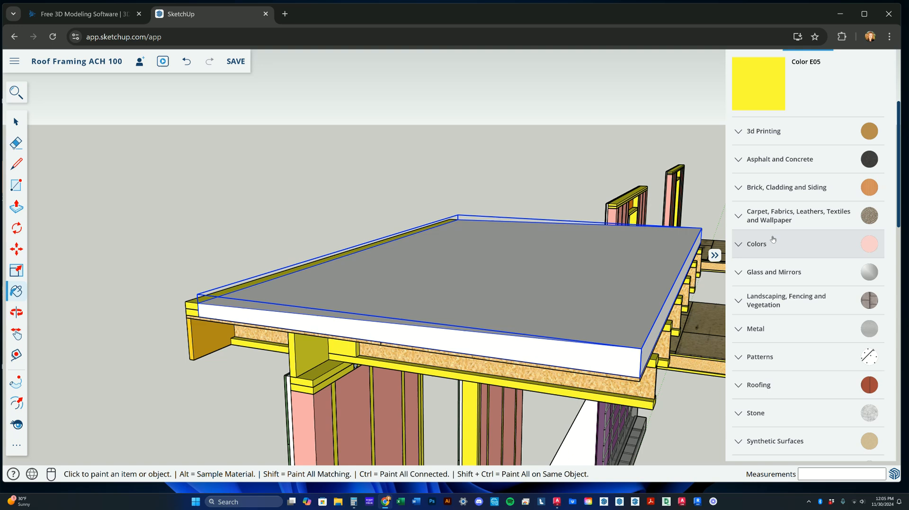
{"action": "left_click", "coordinate": [756, 244]}
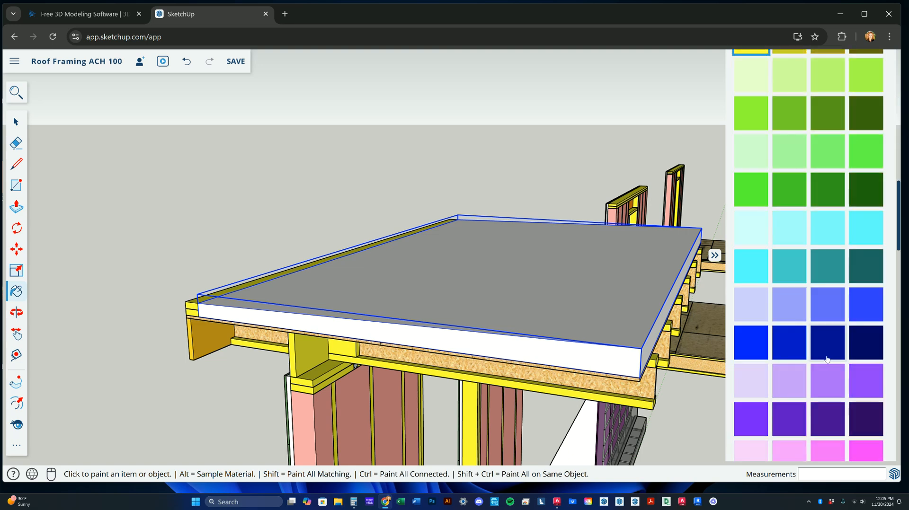
{"action": "mouse_move", "coordinate": [880, 293]}
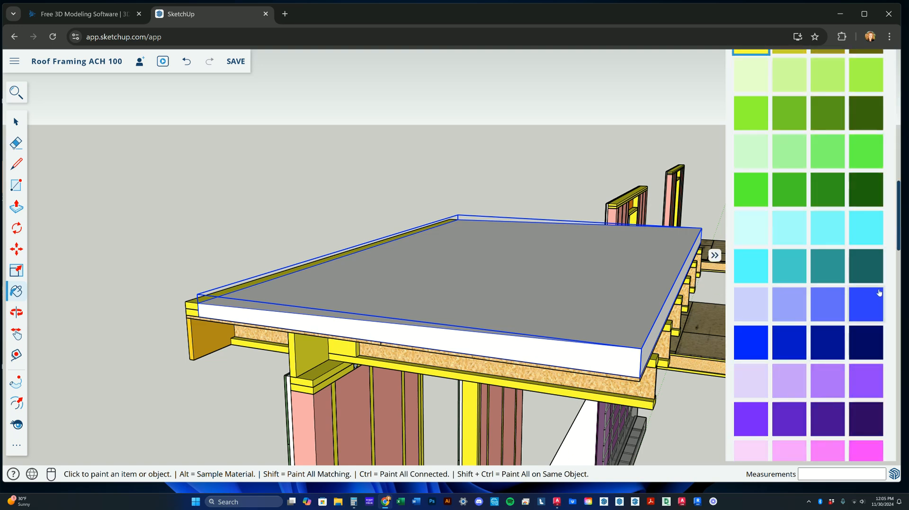
{"action": "left_click", "coordinate": [788, 305]}
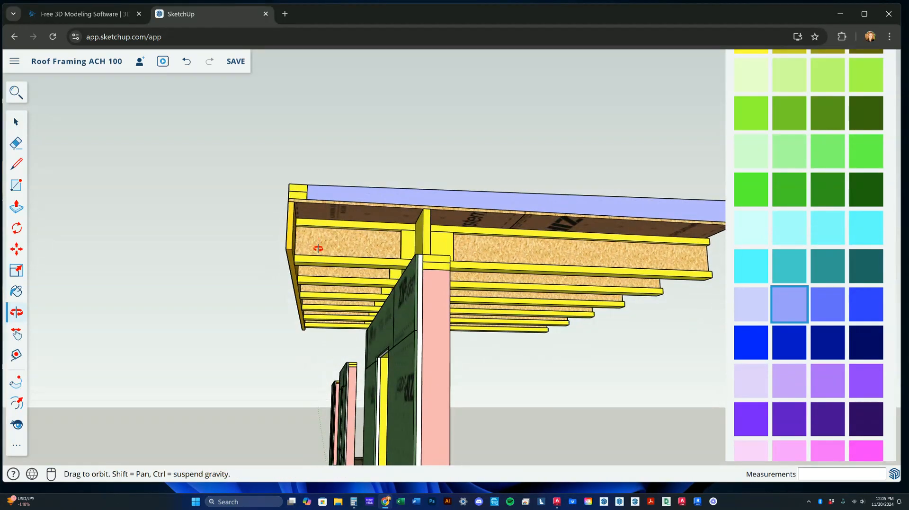
{"action": "left_click", "coordinate": [16, 121]}
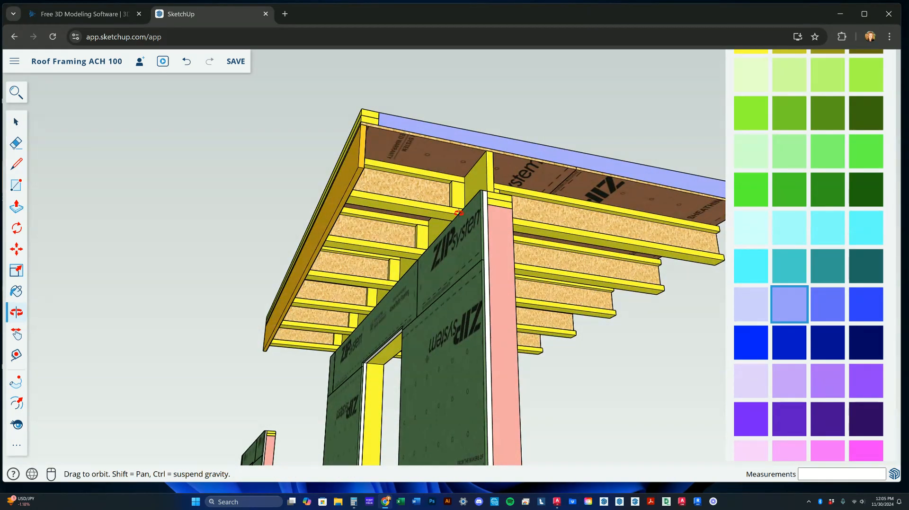
{"action": "left_click_drag", "start_coordinate": [458, 214], "coordinate": [394, 308]}
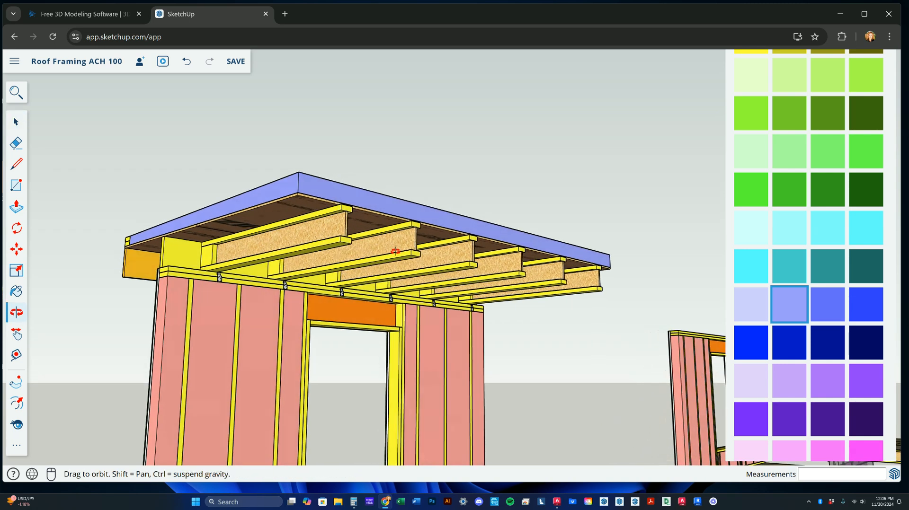
{"action": "left_click_drag", "start_coordinate": [396, 251], "coordinate": [358, 280]}
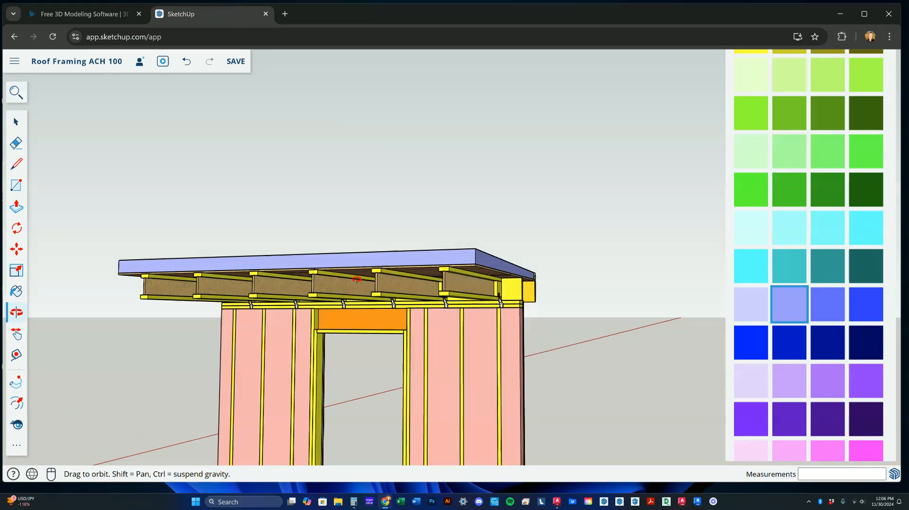